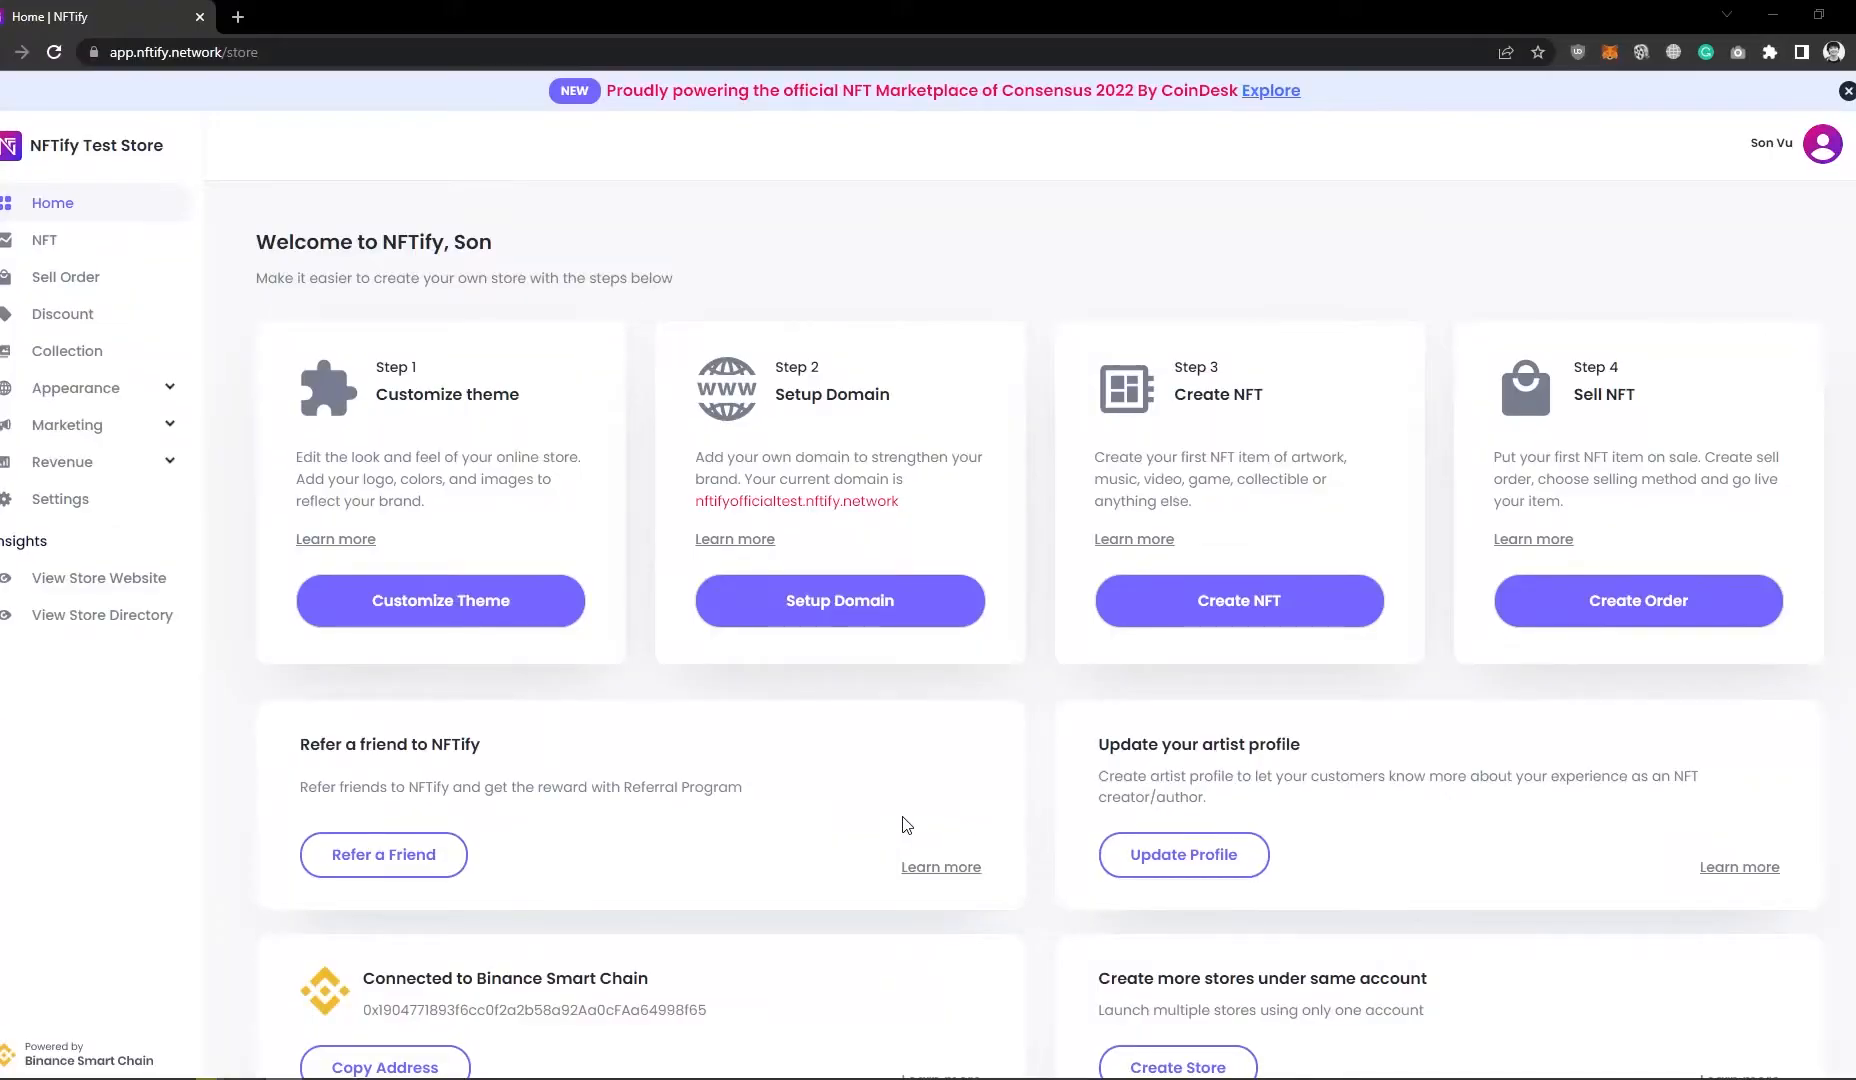
{"action": "mouse_move", "coordinate": [887, 802]}
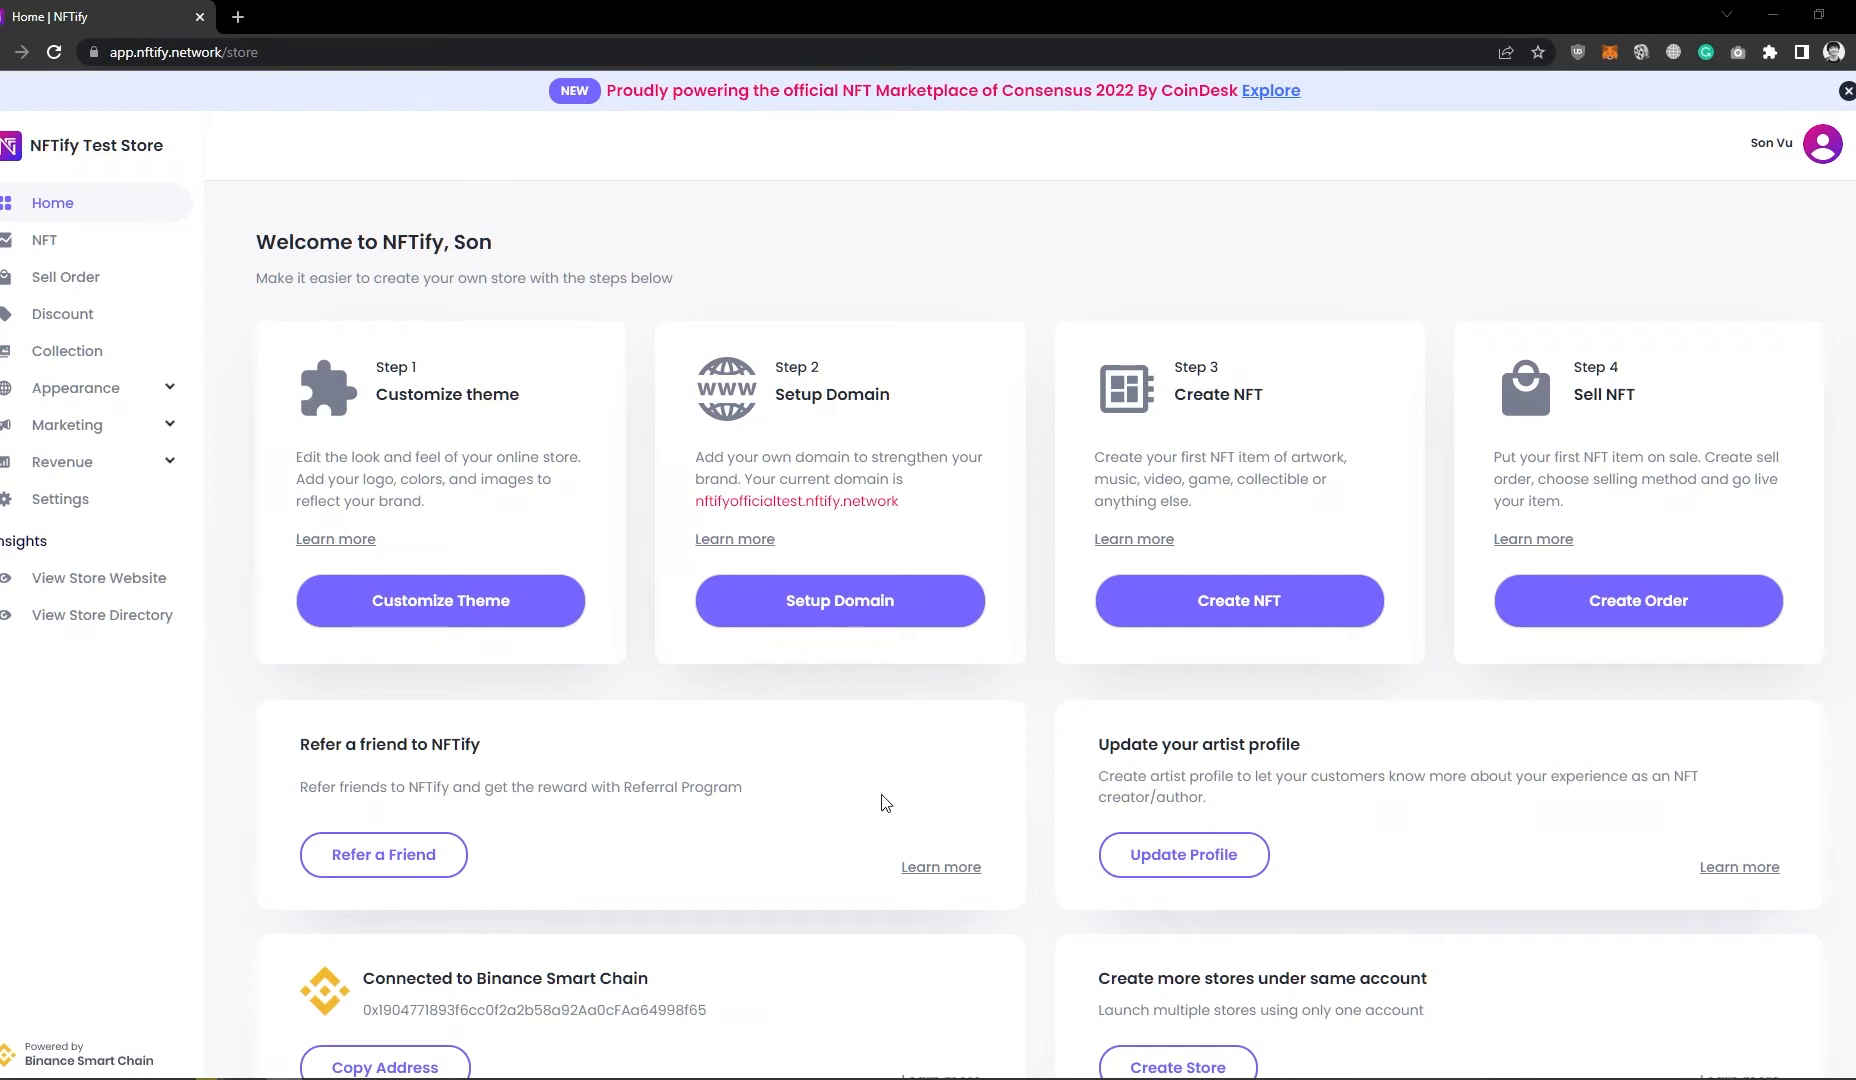
{"action": "mouse_move", "coordinate": [871, 793]}
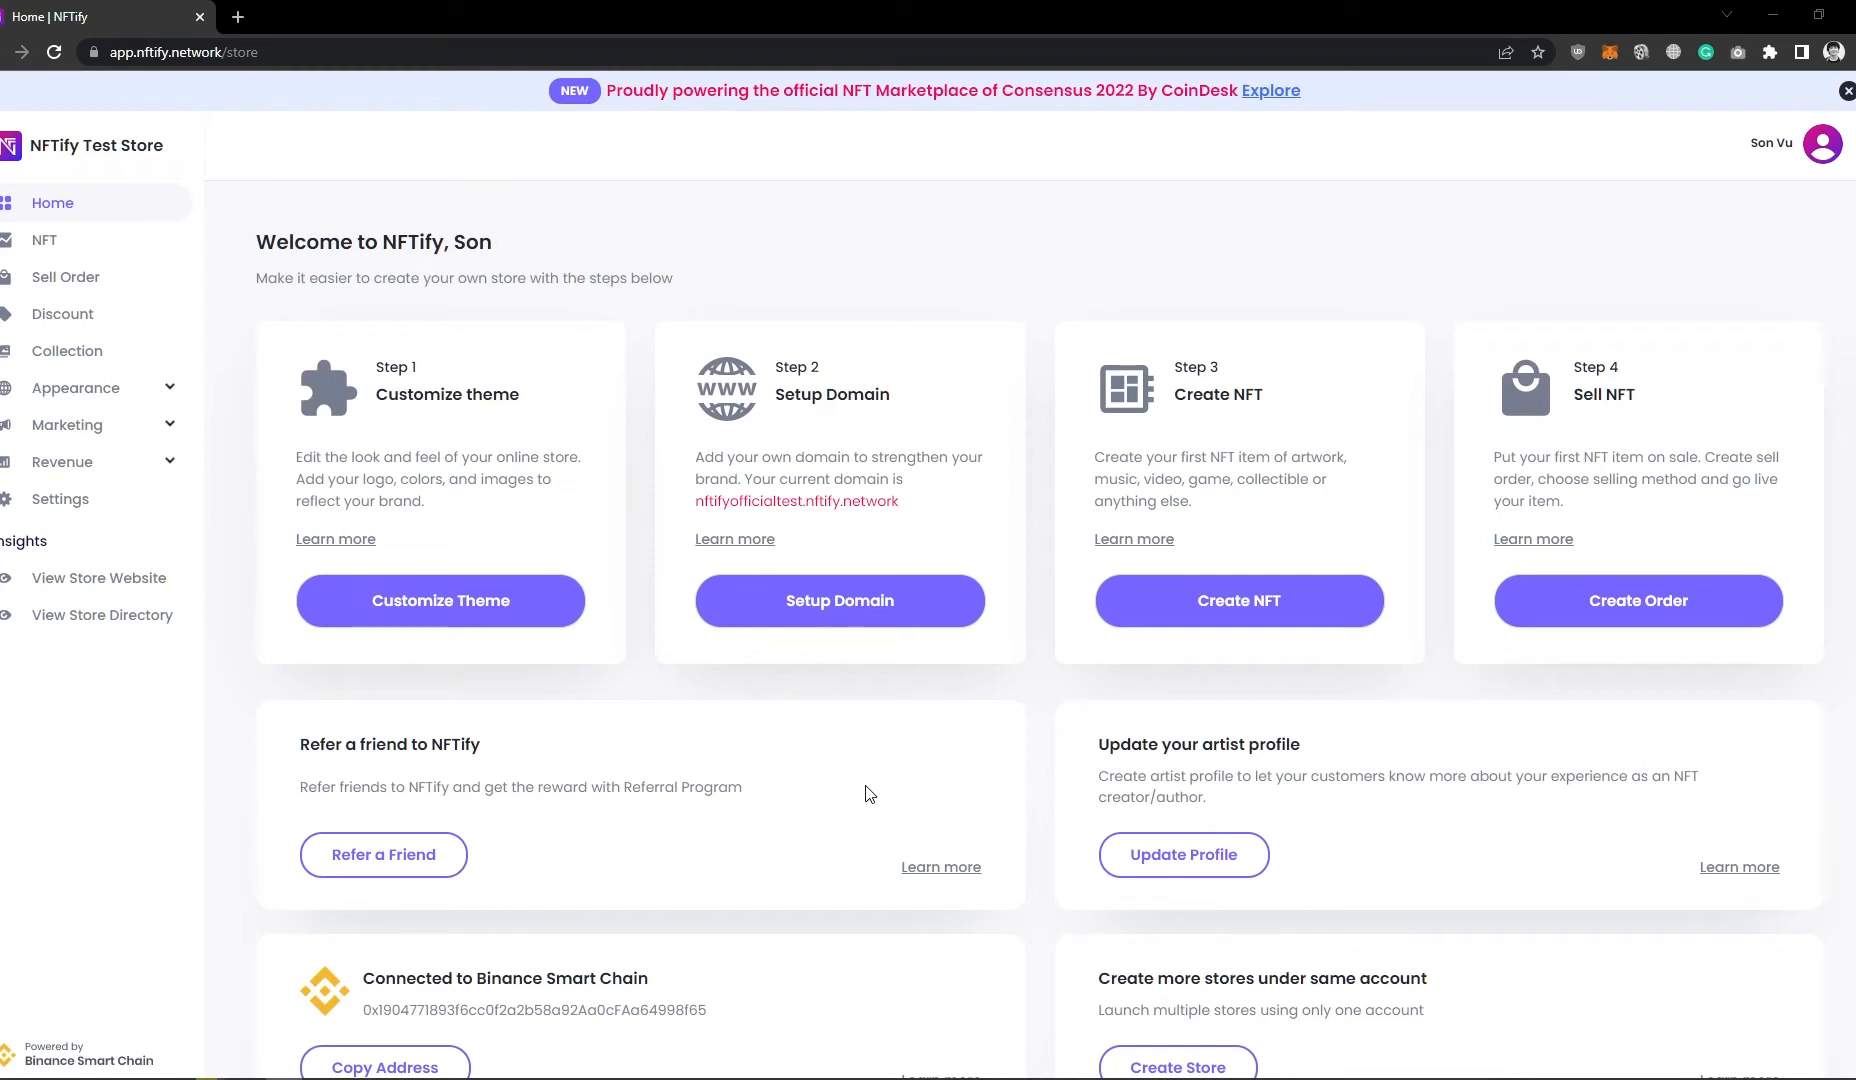
From the Sell Order page, start a Multiple Orders creation
{"action": "left_click", "coordinate": [65, 277]}
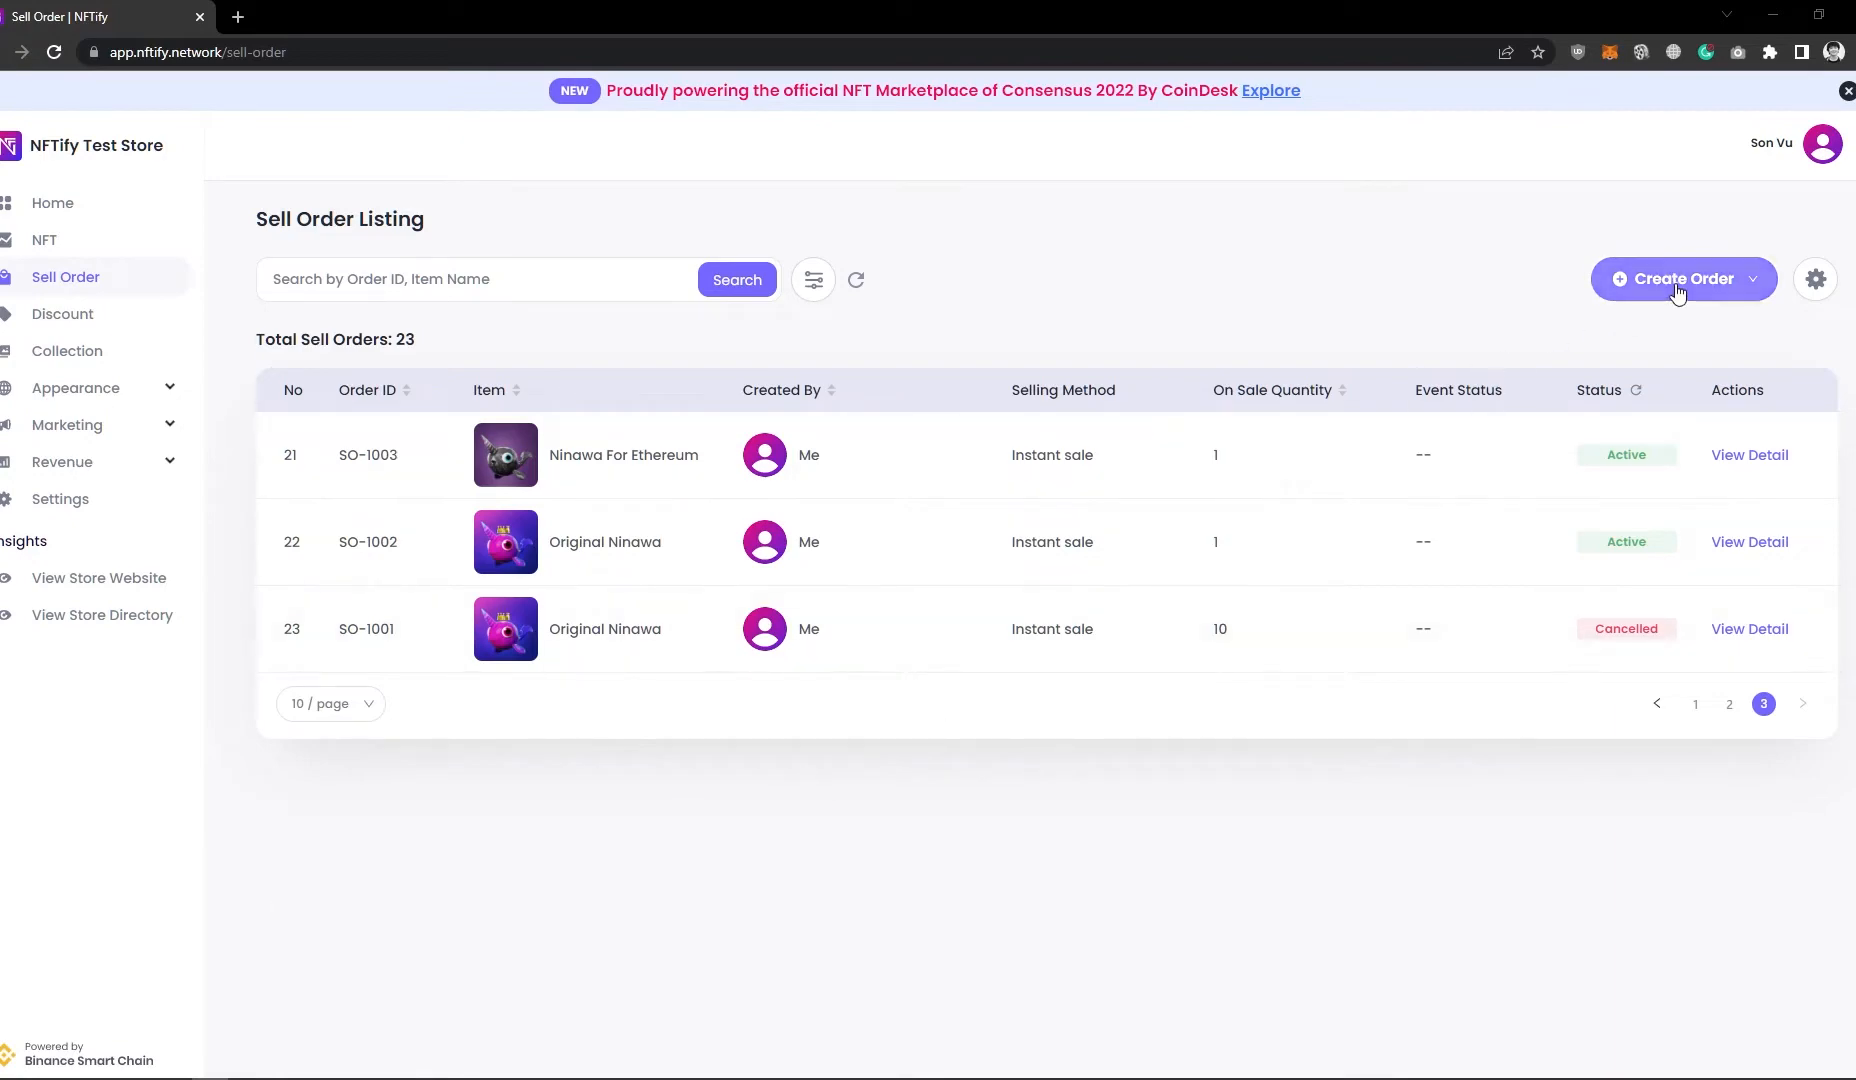
{"action": "left_click", "coordinate": [1683, 279]}
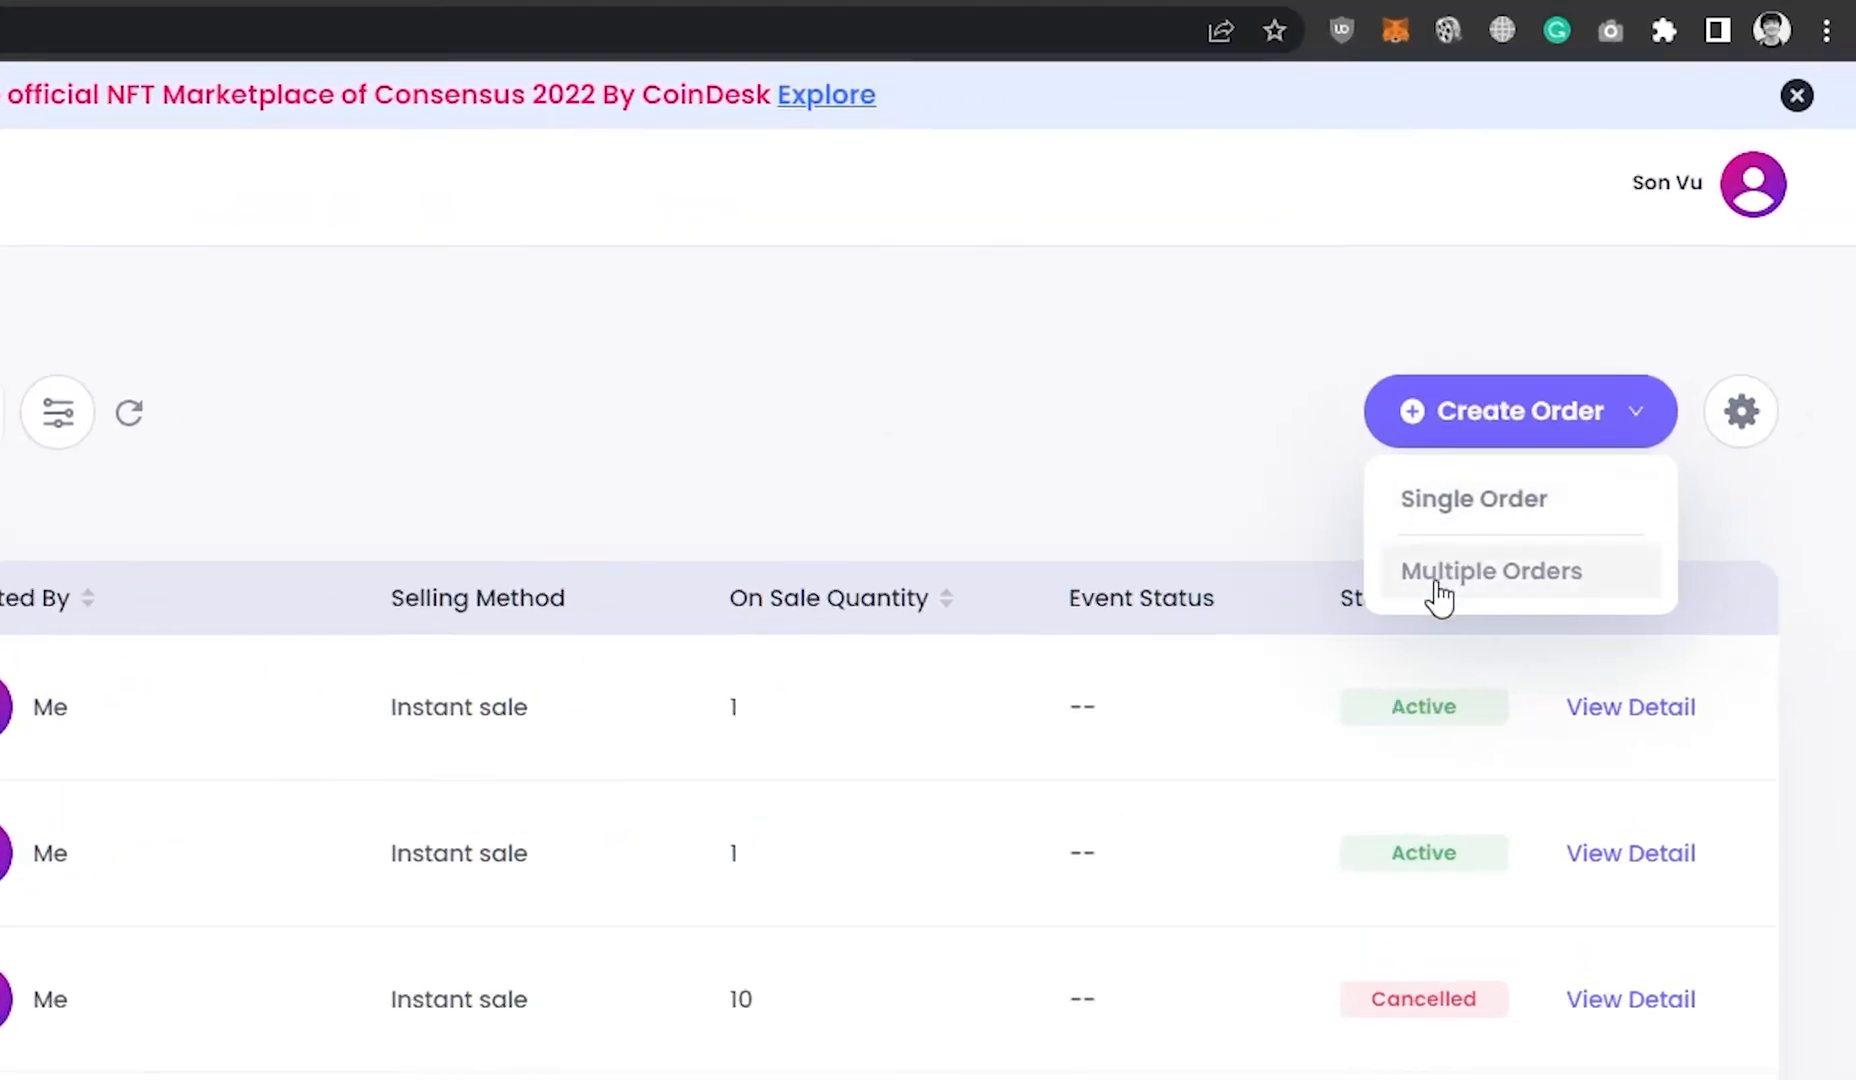
{"action": "left_click", "coordinate": [1491, 570]}
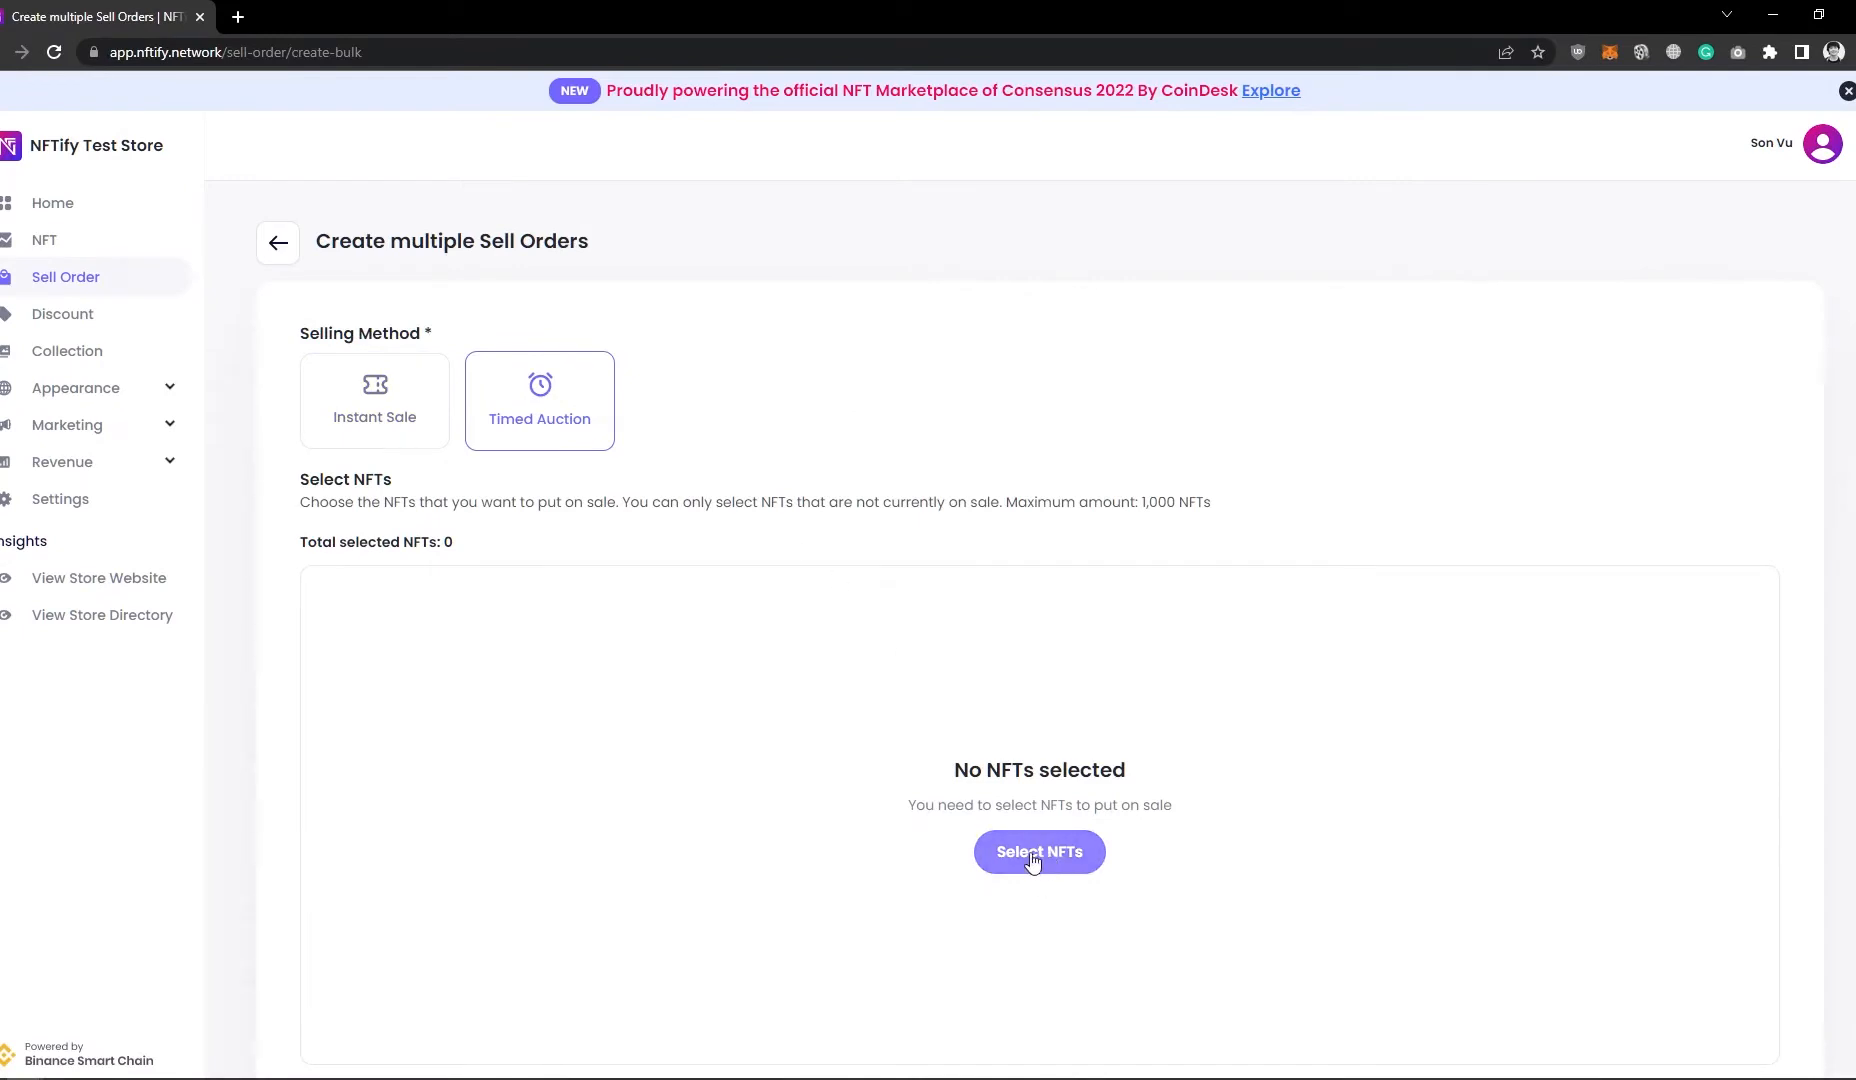
Select all 25 NFTs for the multiple sell order, showing 50 per page
{"action": "left_click", "coordinate": [1039, 852]}
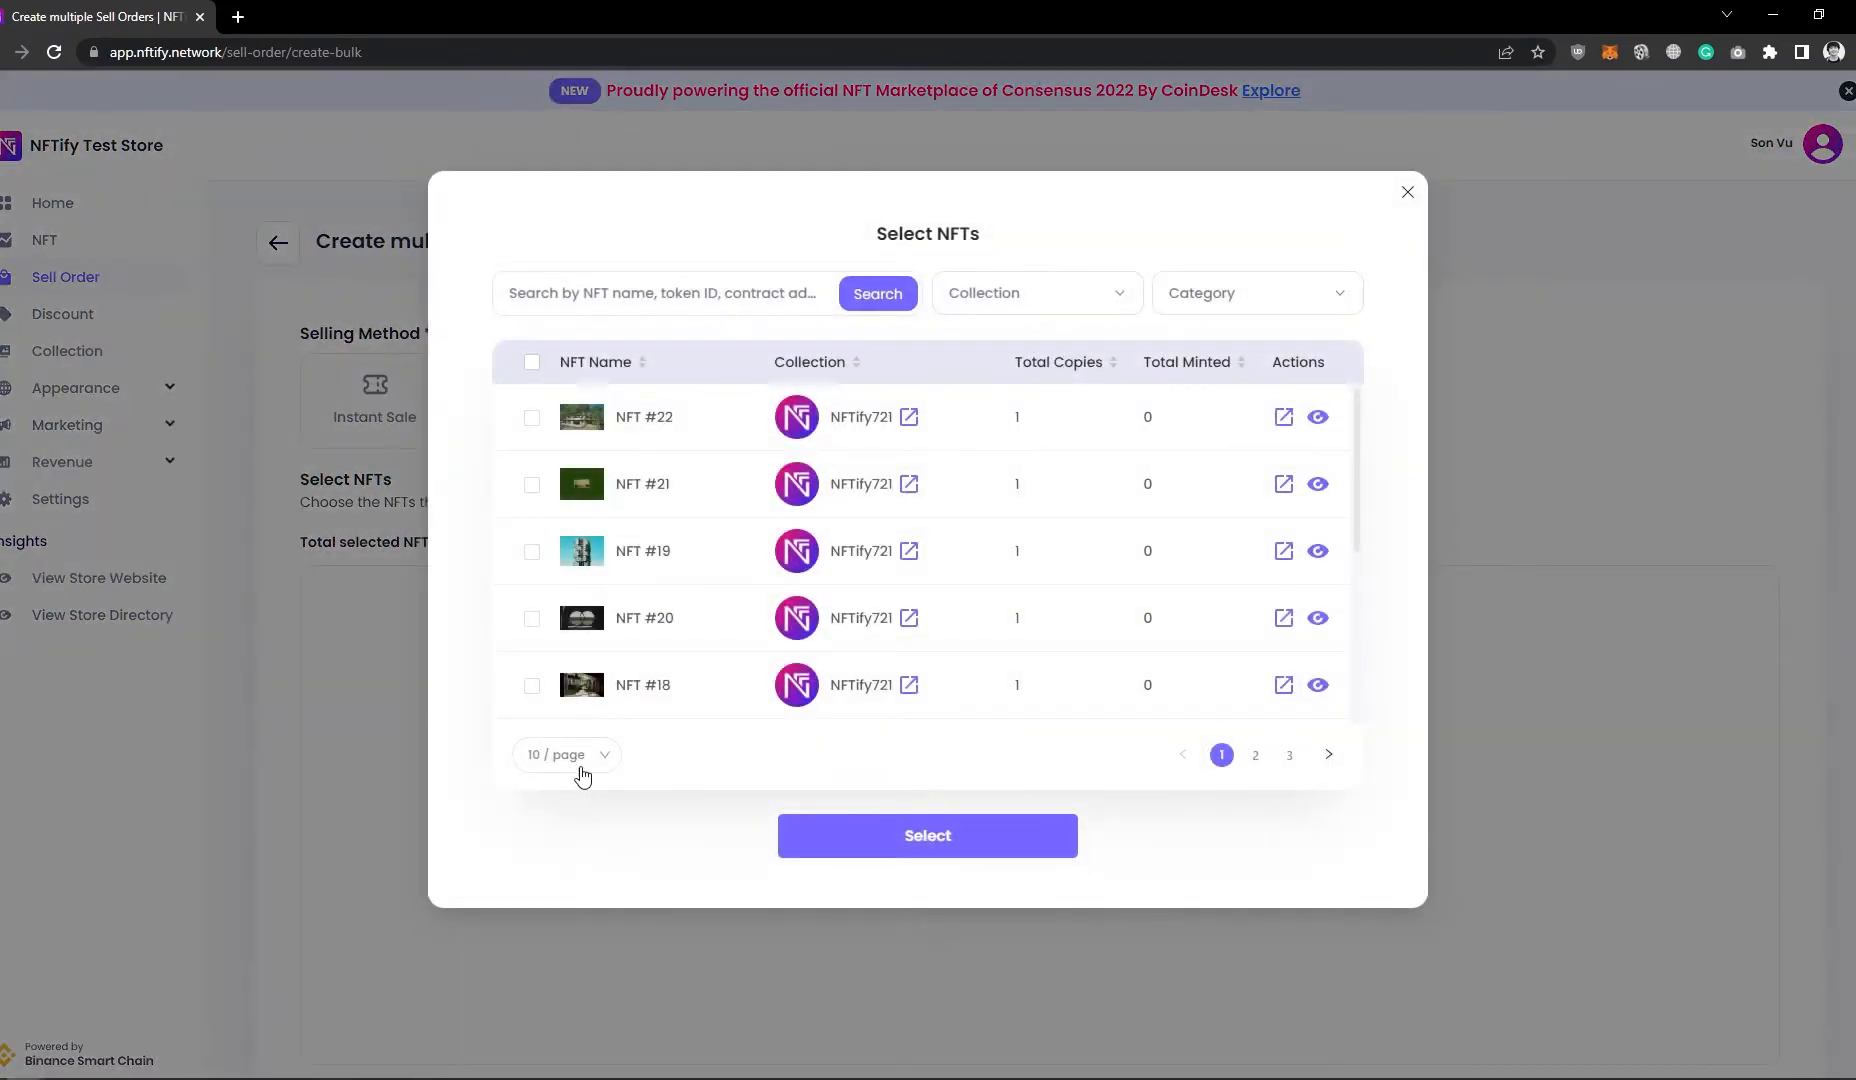
{"action": "left_click", "coordinate": [567, 755]}
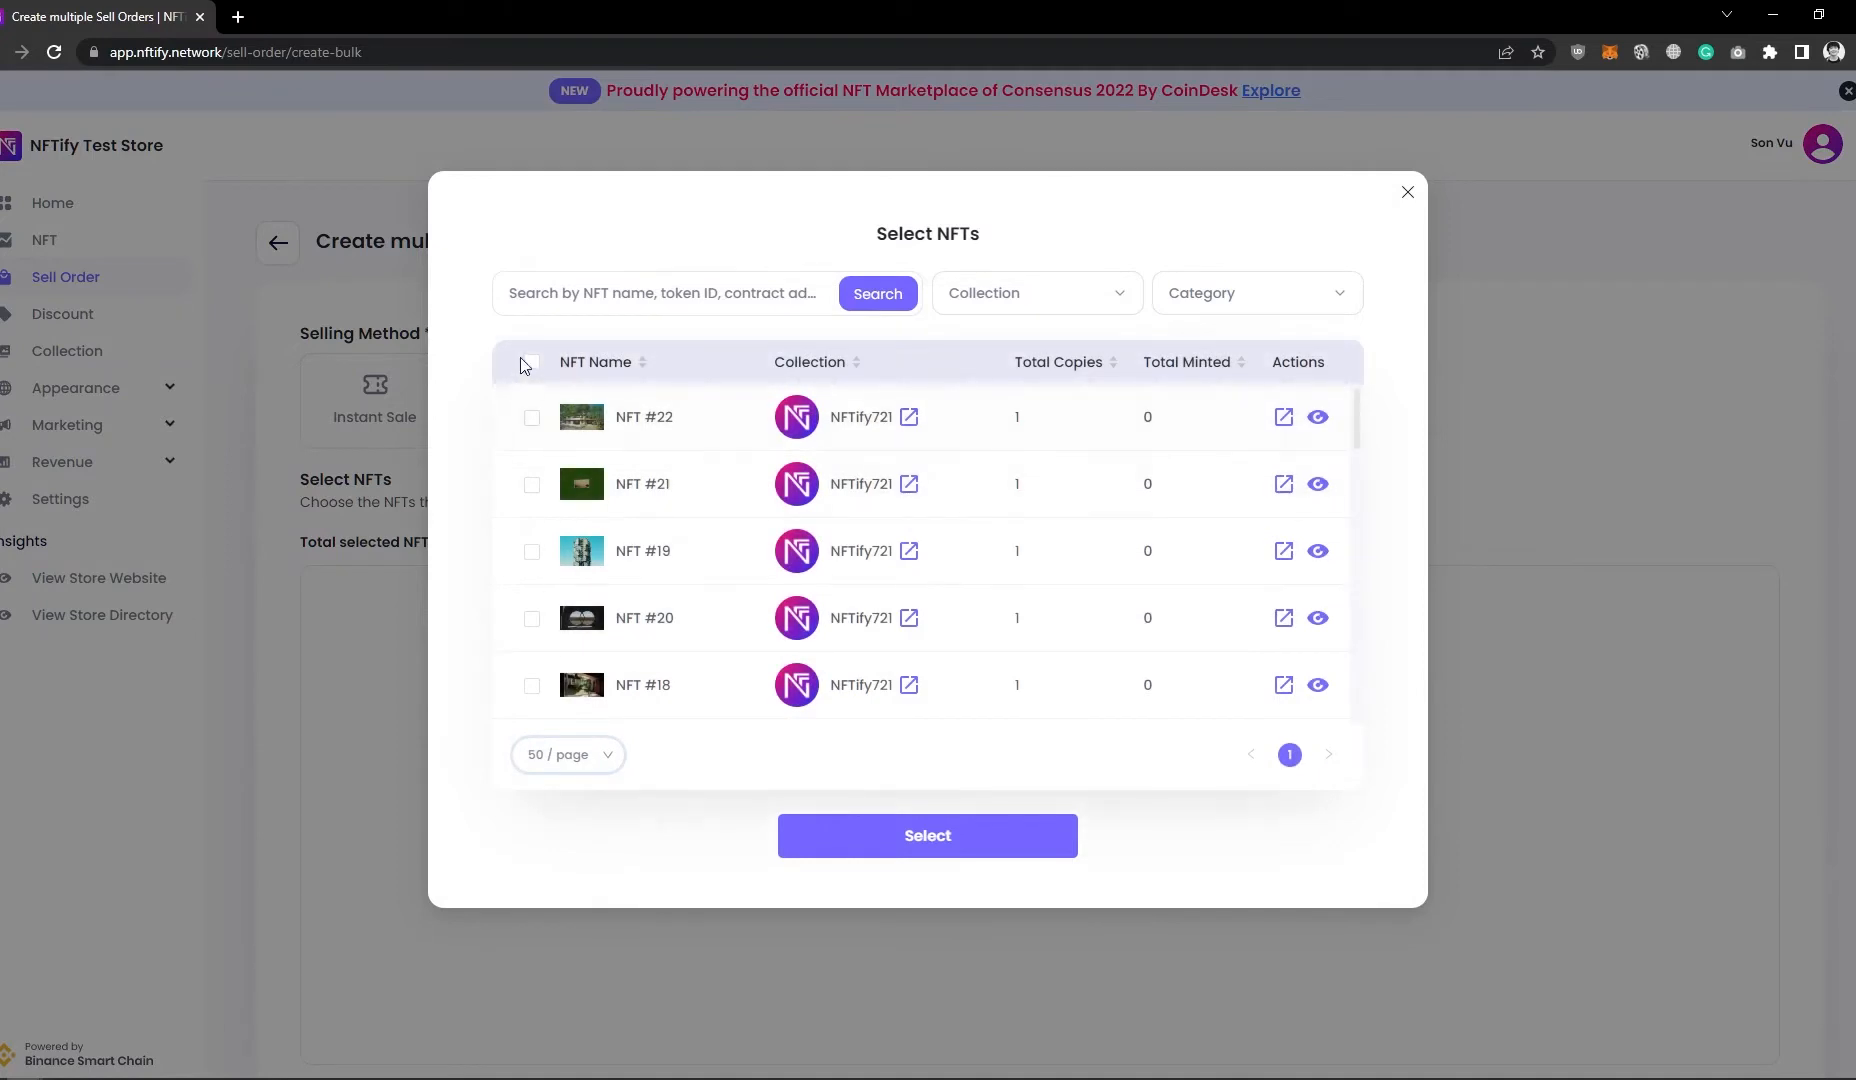
{"action": "left_click", "coordinate": [530, 363]}
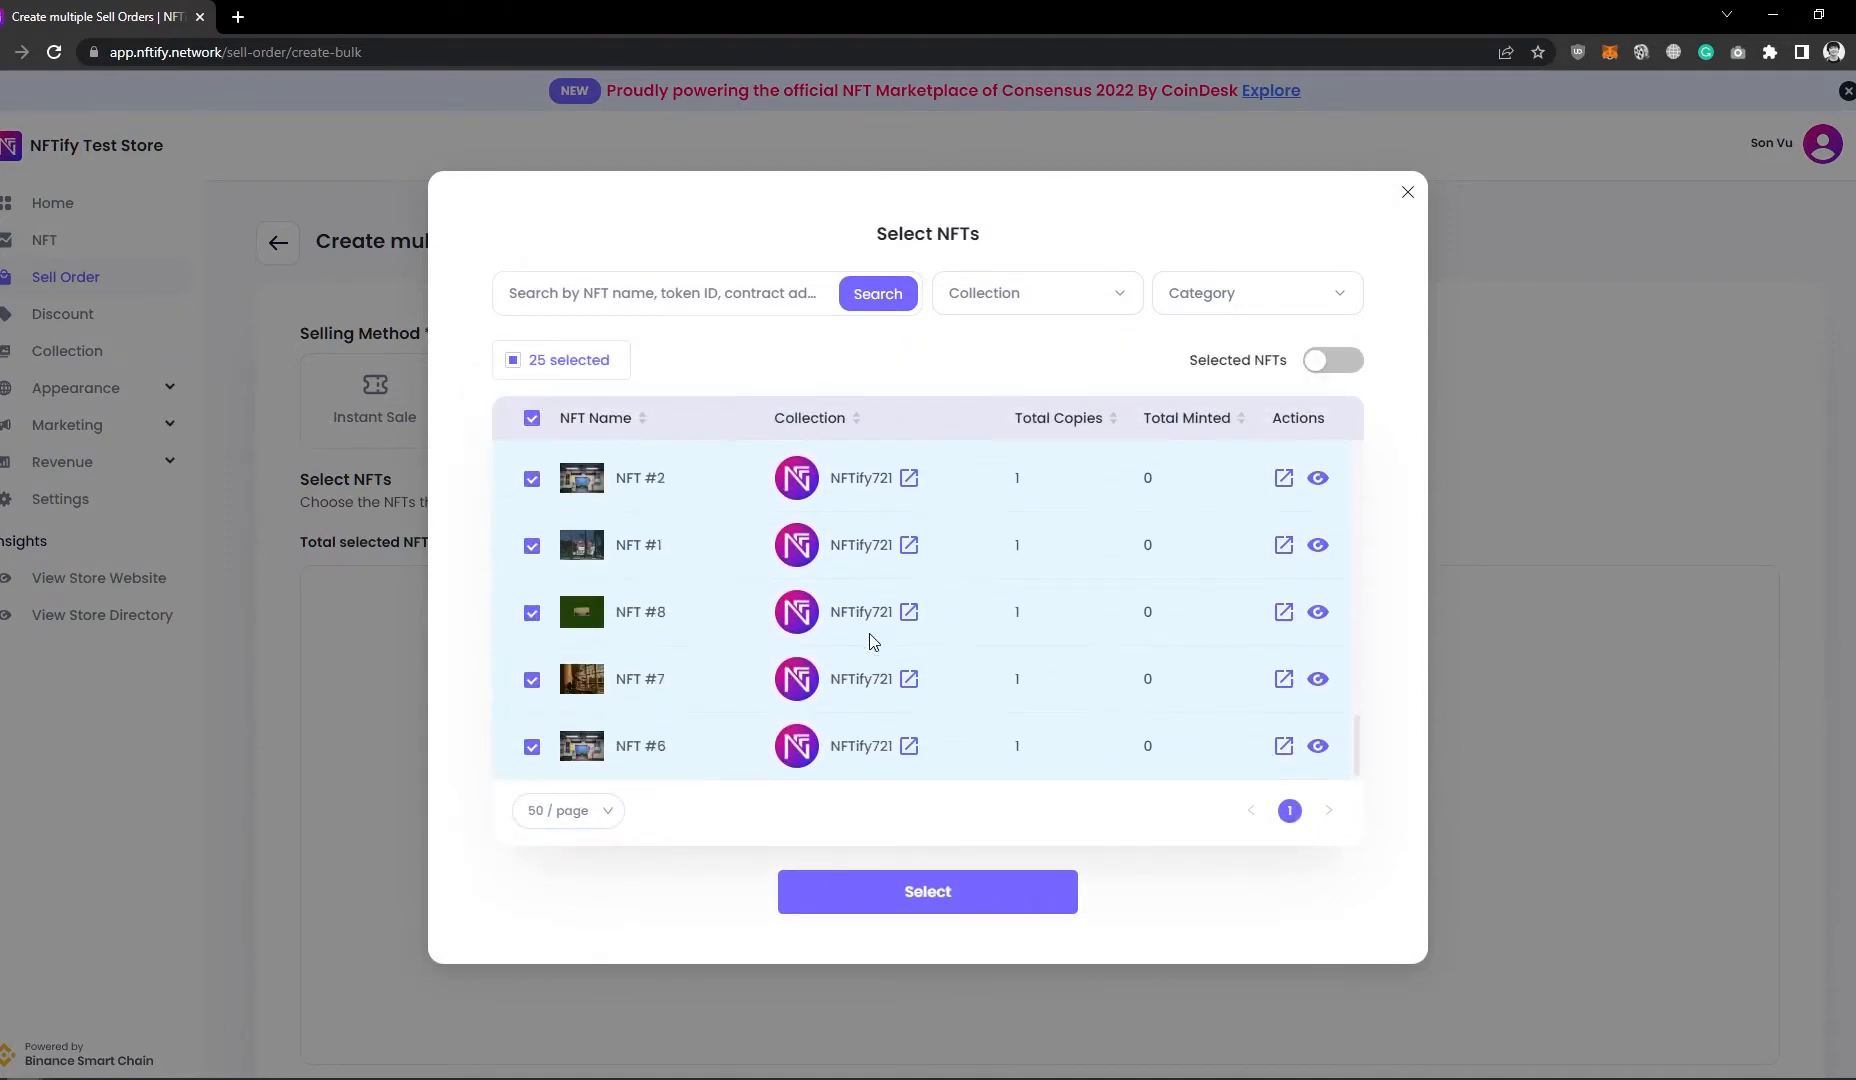
{"action": "mouse_move", "coordinate": [897, 920]}
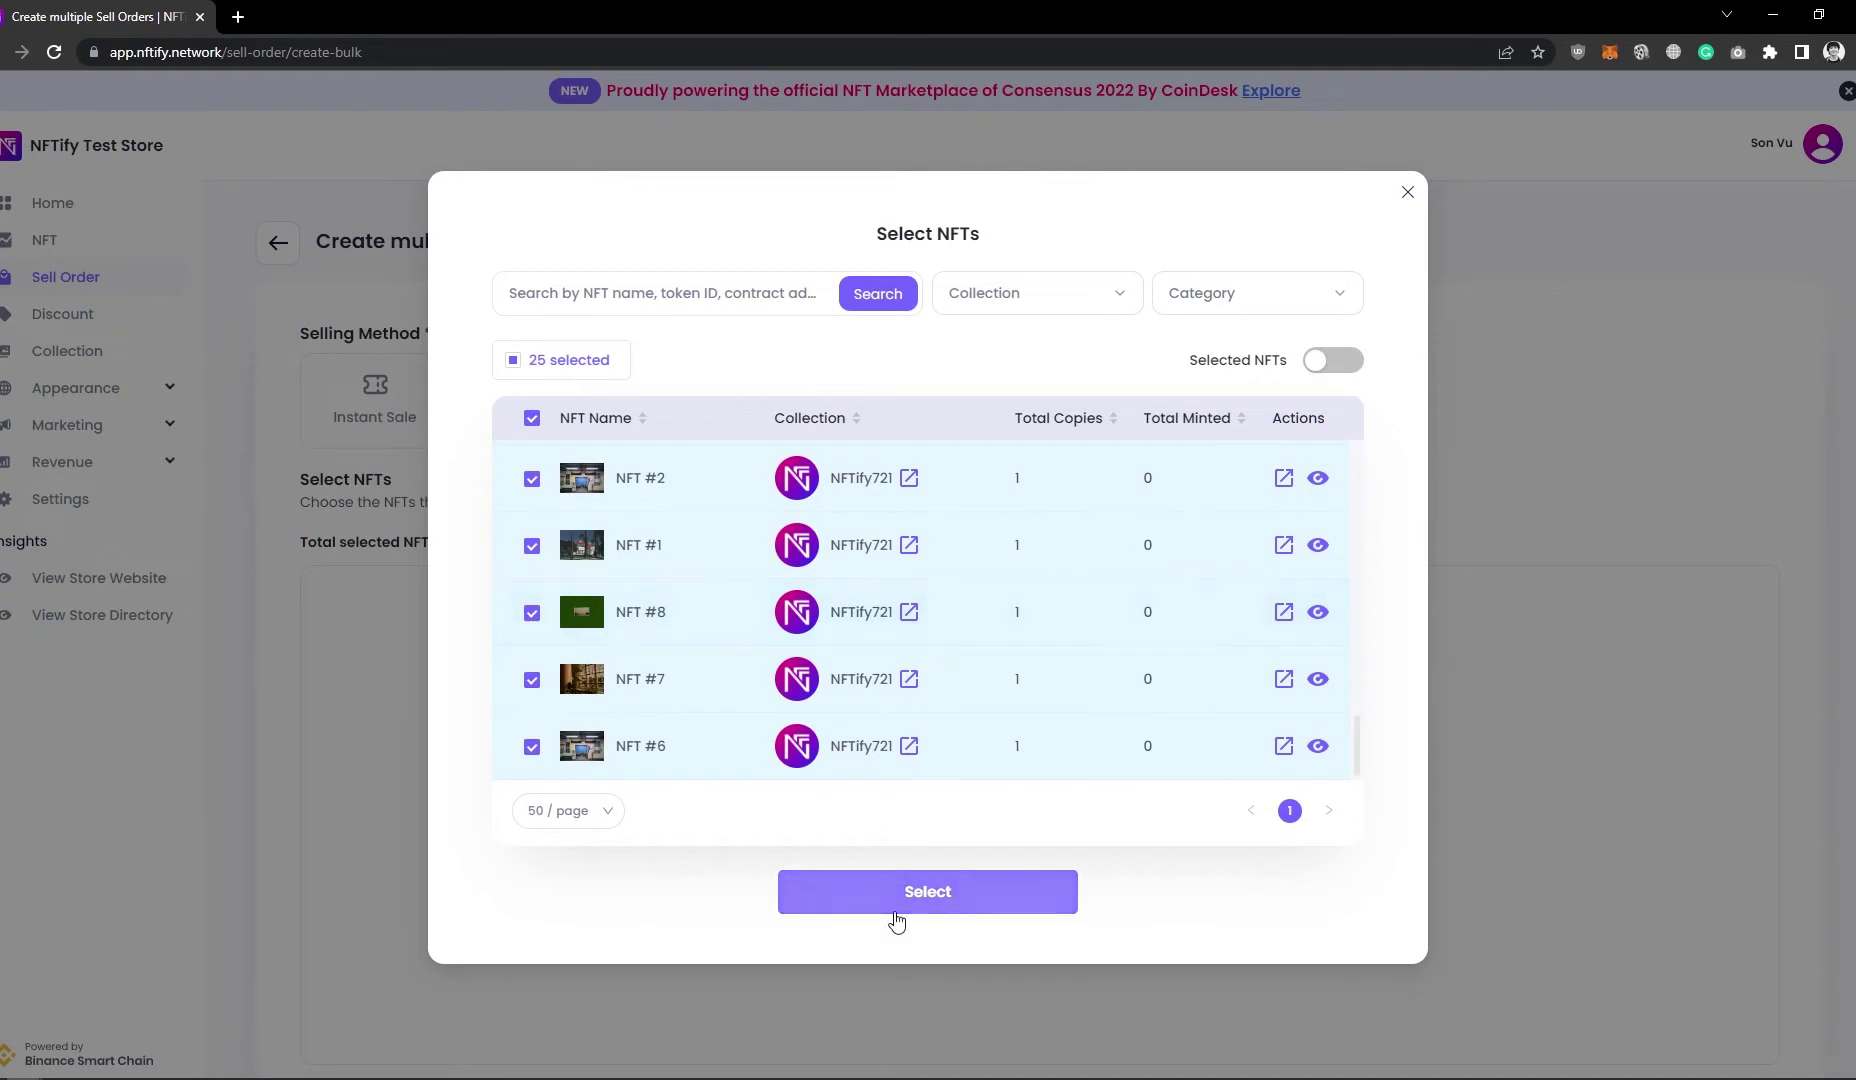
{"action": "left_click", "coordinate": [927, 892]}
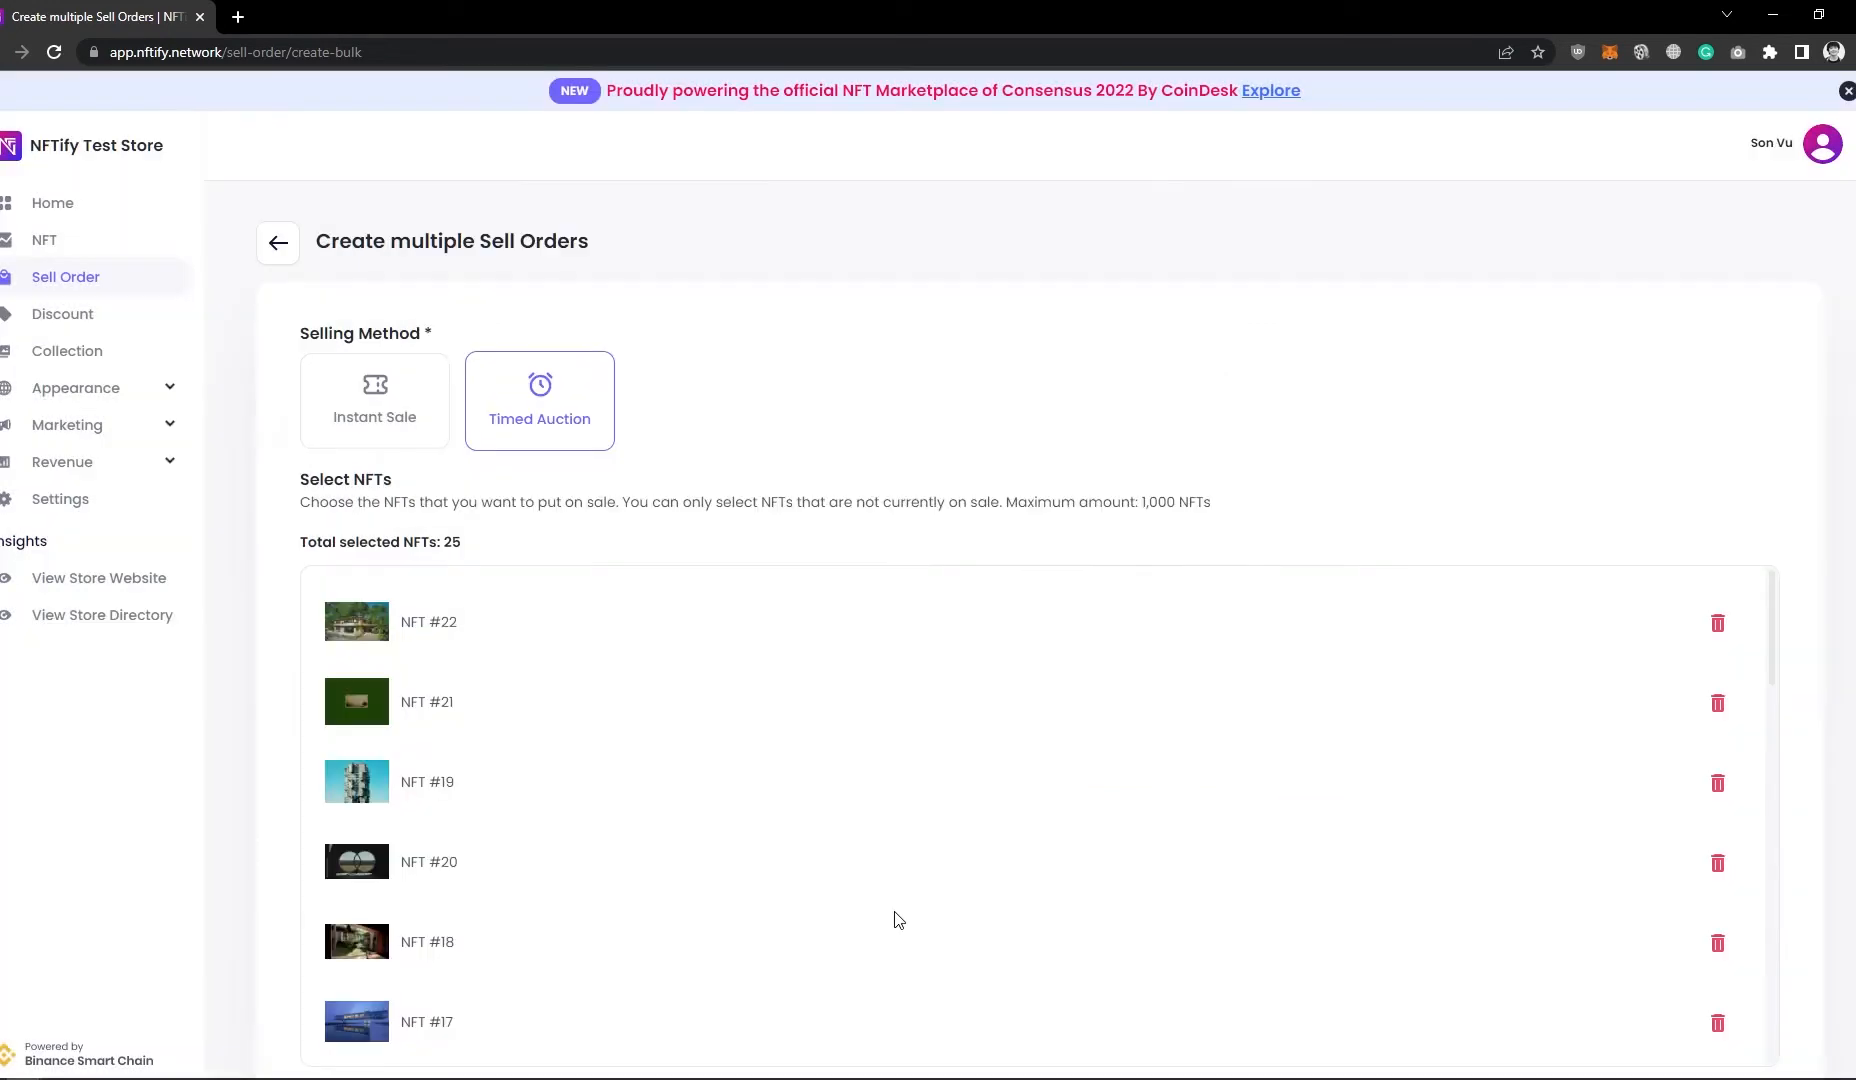
{"action": "mouse_move", "coordinate": [892, 799]}
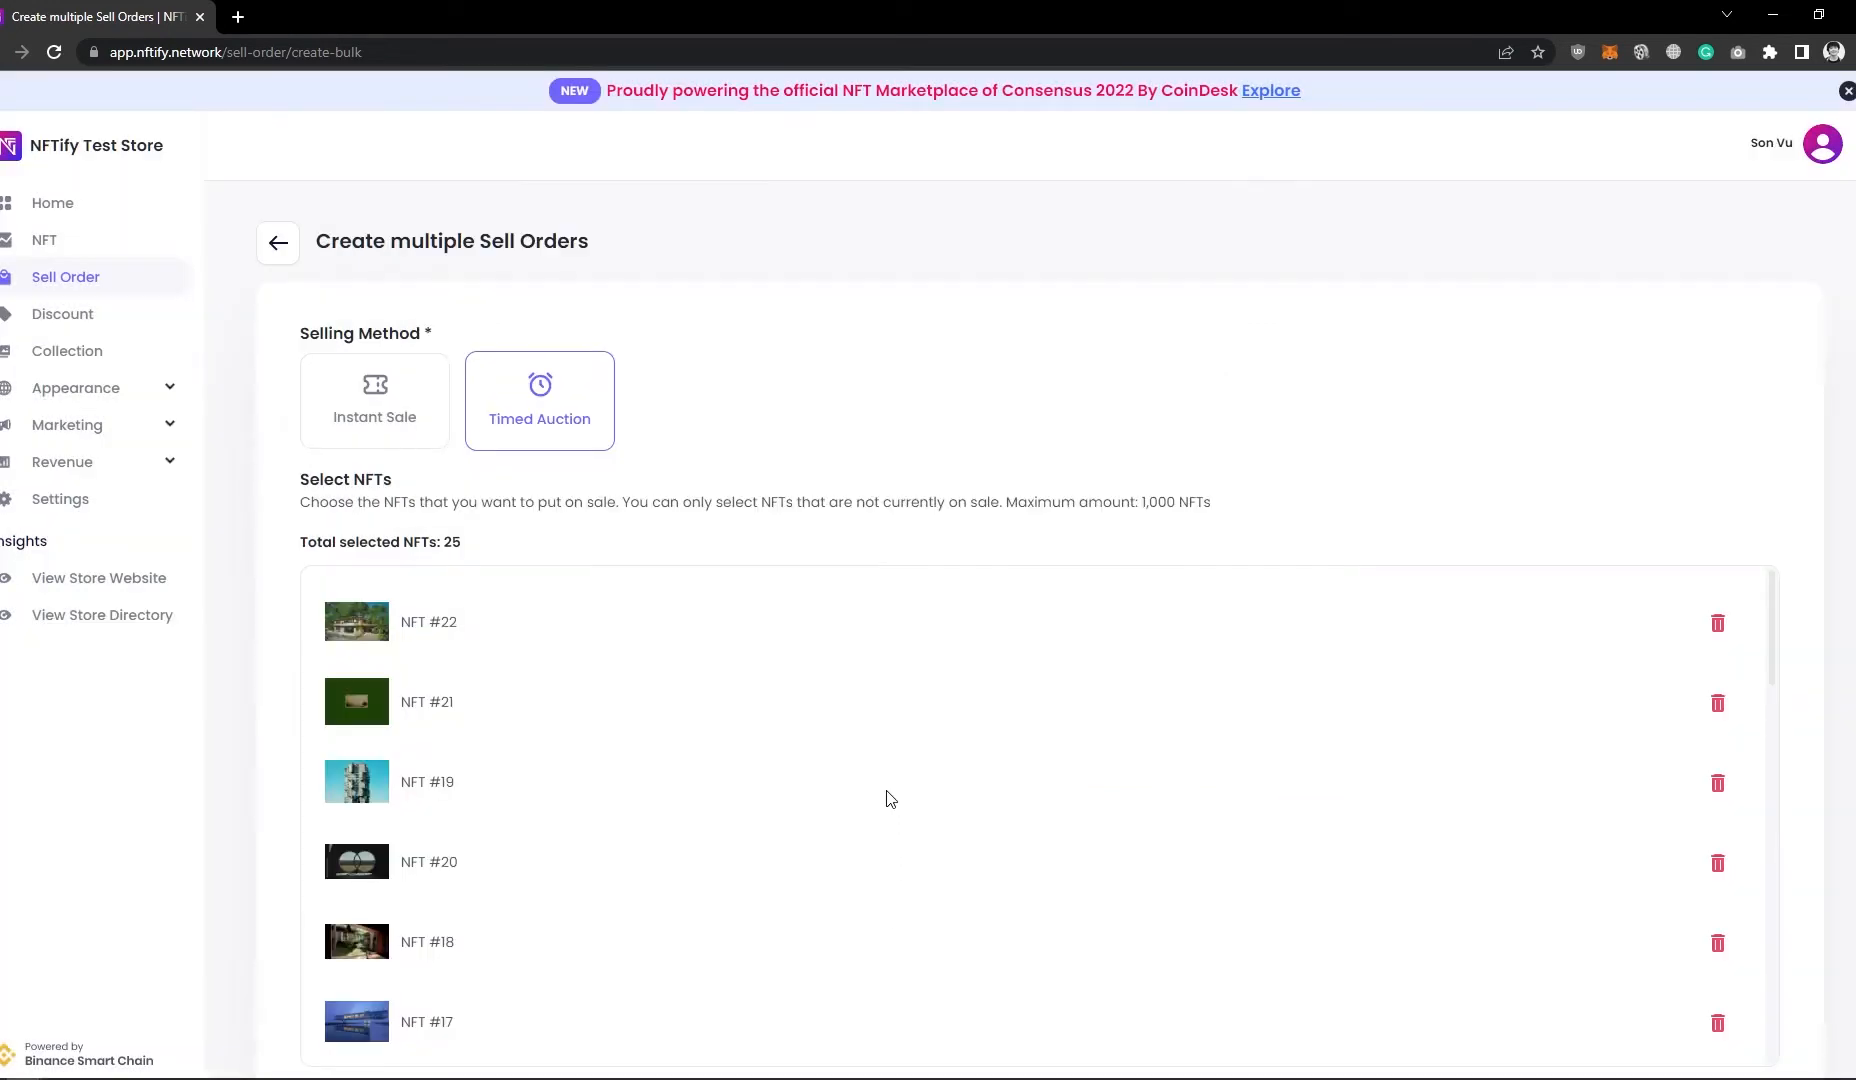
Continue to the file step and download the sell order template spreadsheet
{"action": "scroll", "scroll_direction": "down", "scroll_amount": 3}
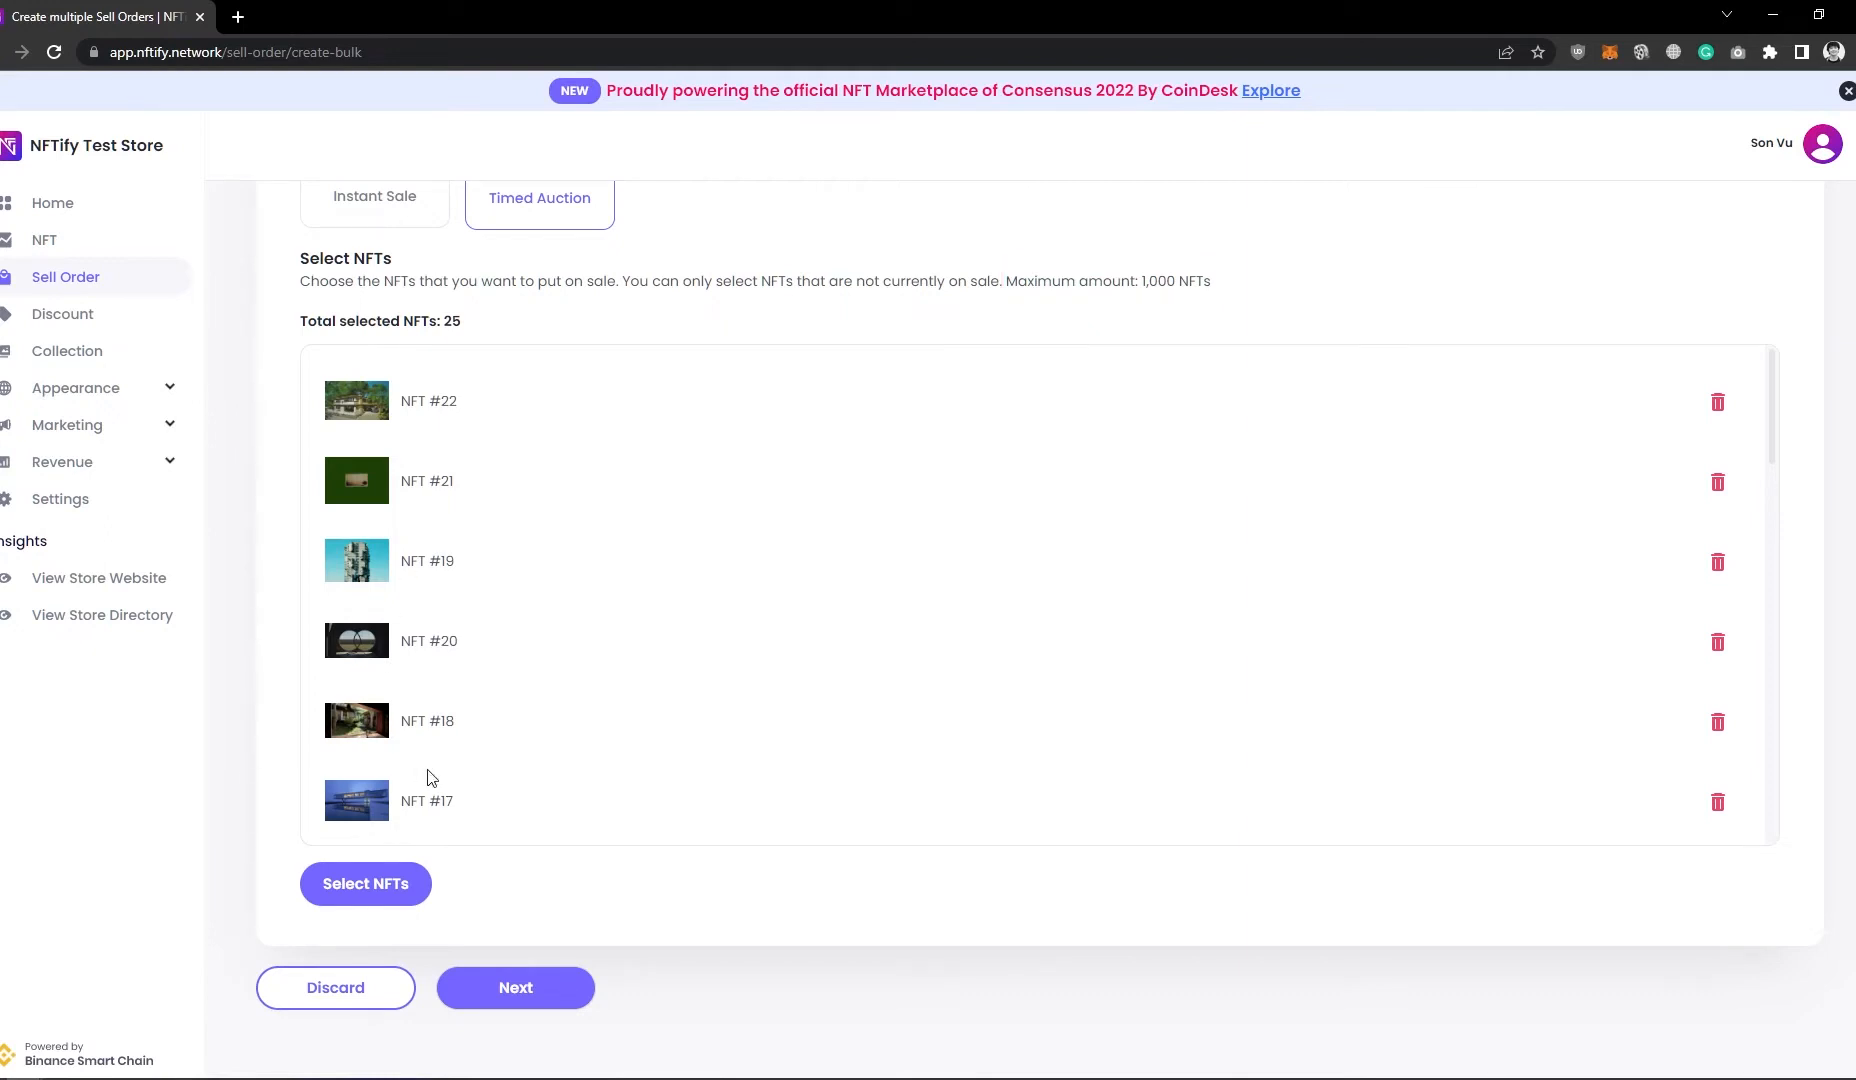
{"action": "left_click", "coordinate": [515, 987]}
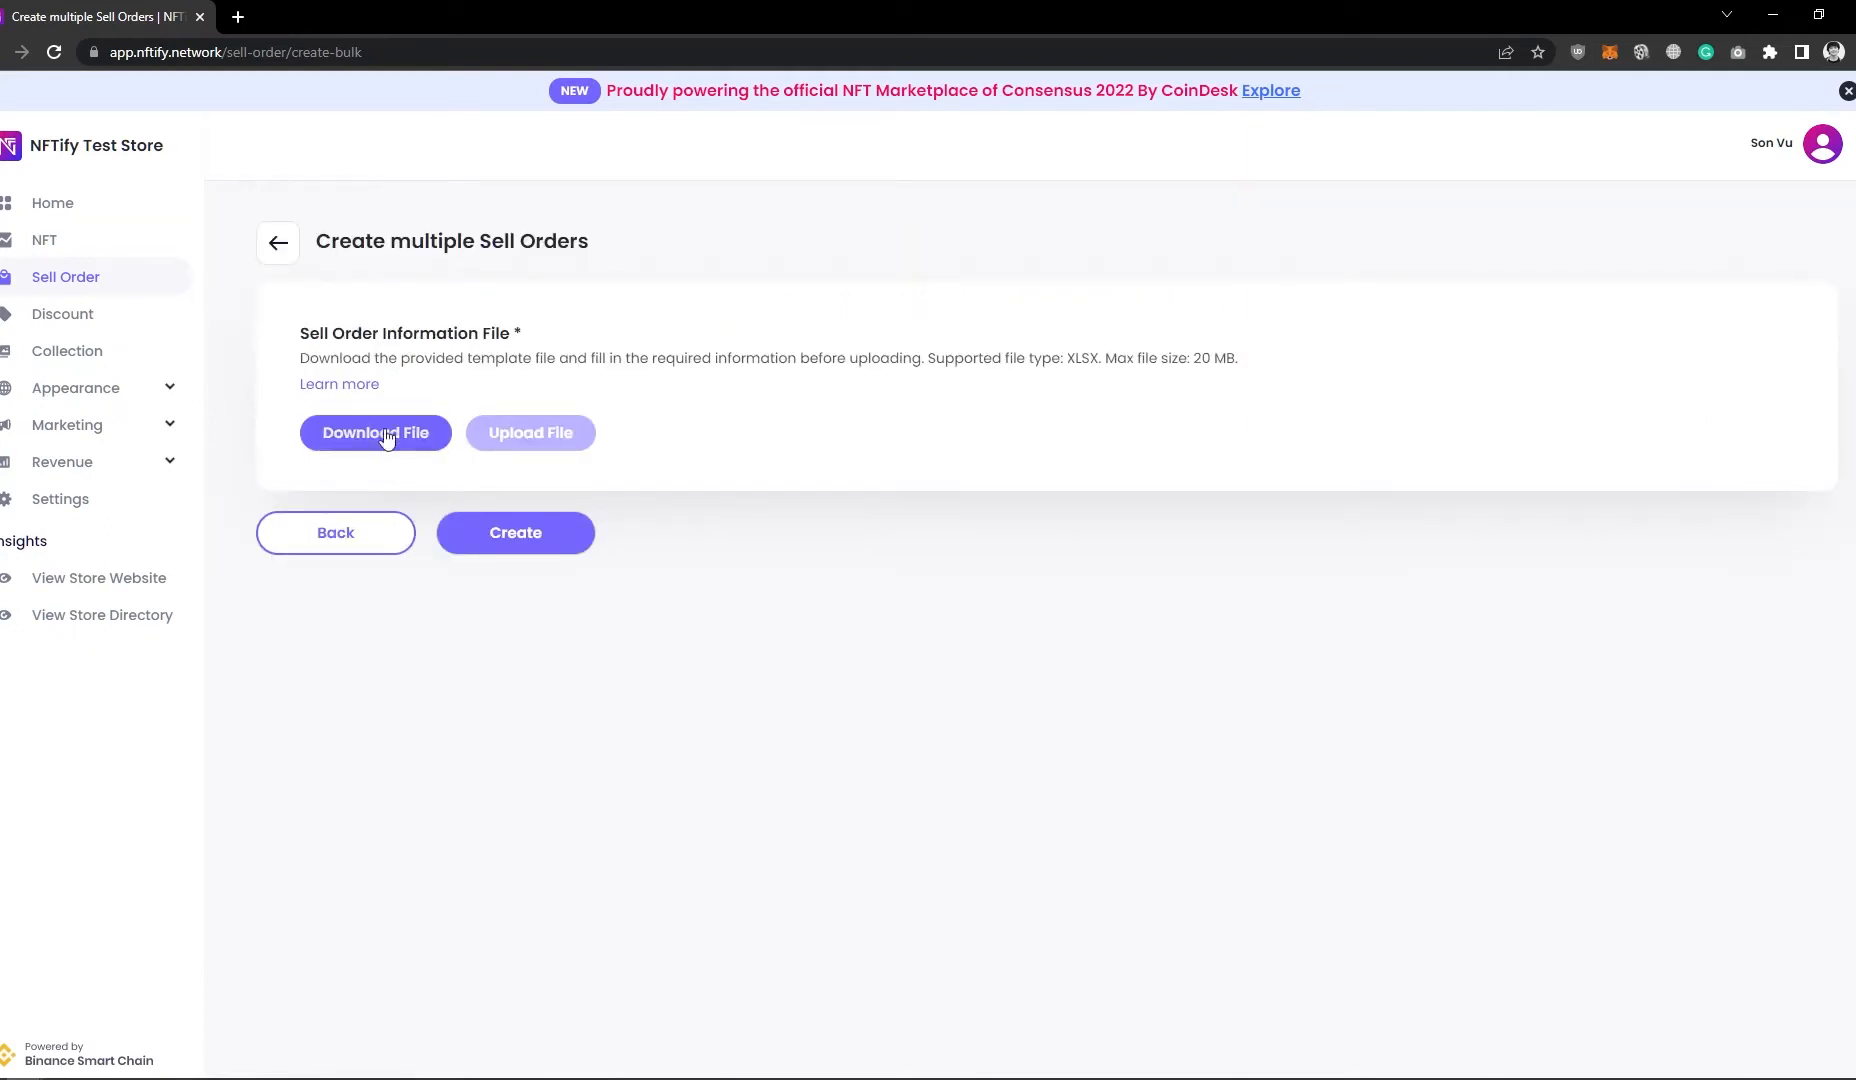
{"action": "left_click", "coordinate": [375, 433]}
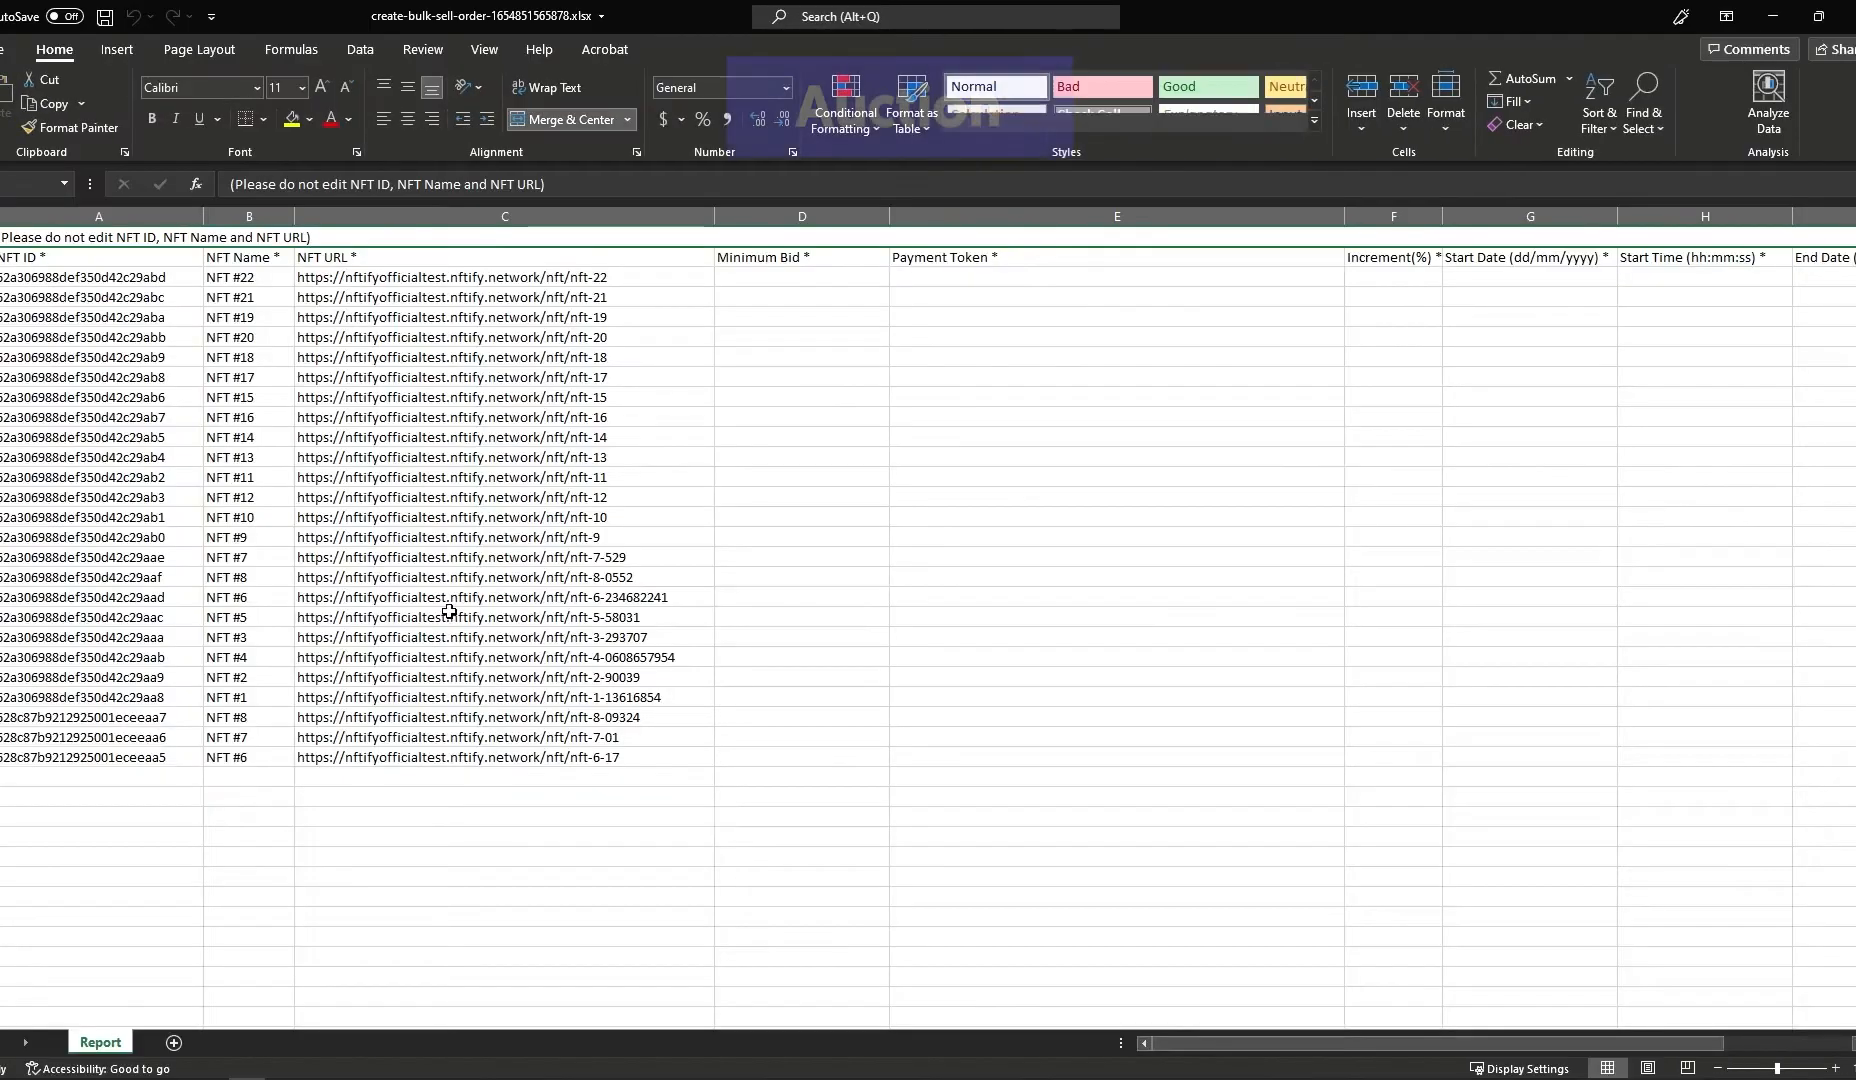
Enter minimum bid 500, fill every row's Increment with 15, and begin the start date
{"action": "type", "text": "500"}
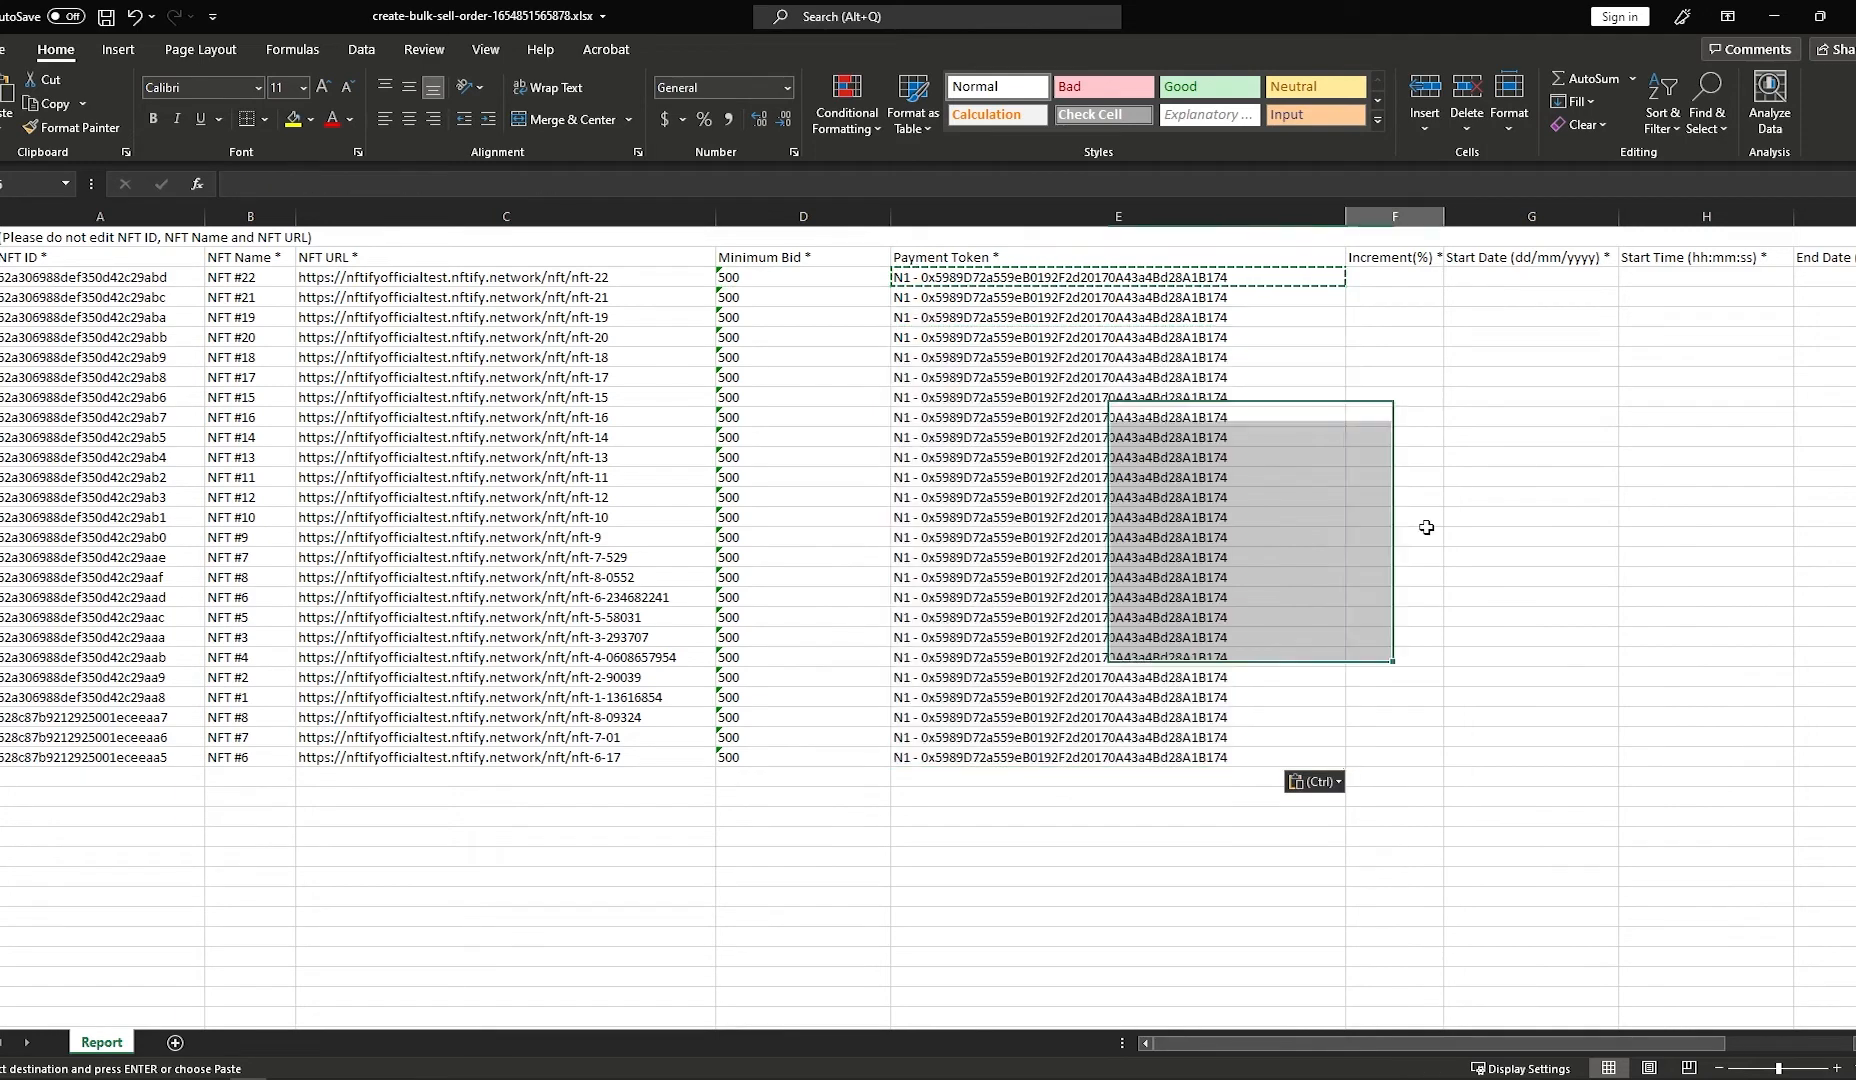
{"action": "left_click", "coordinate": [1394, 277]}
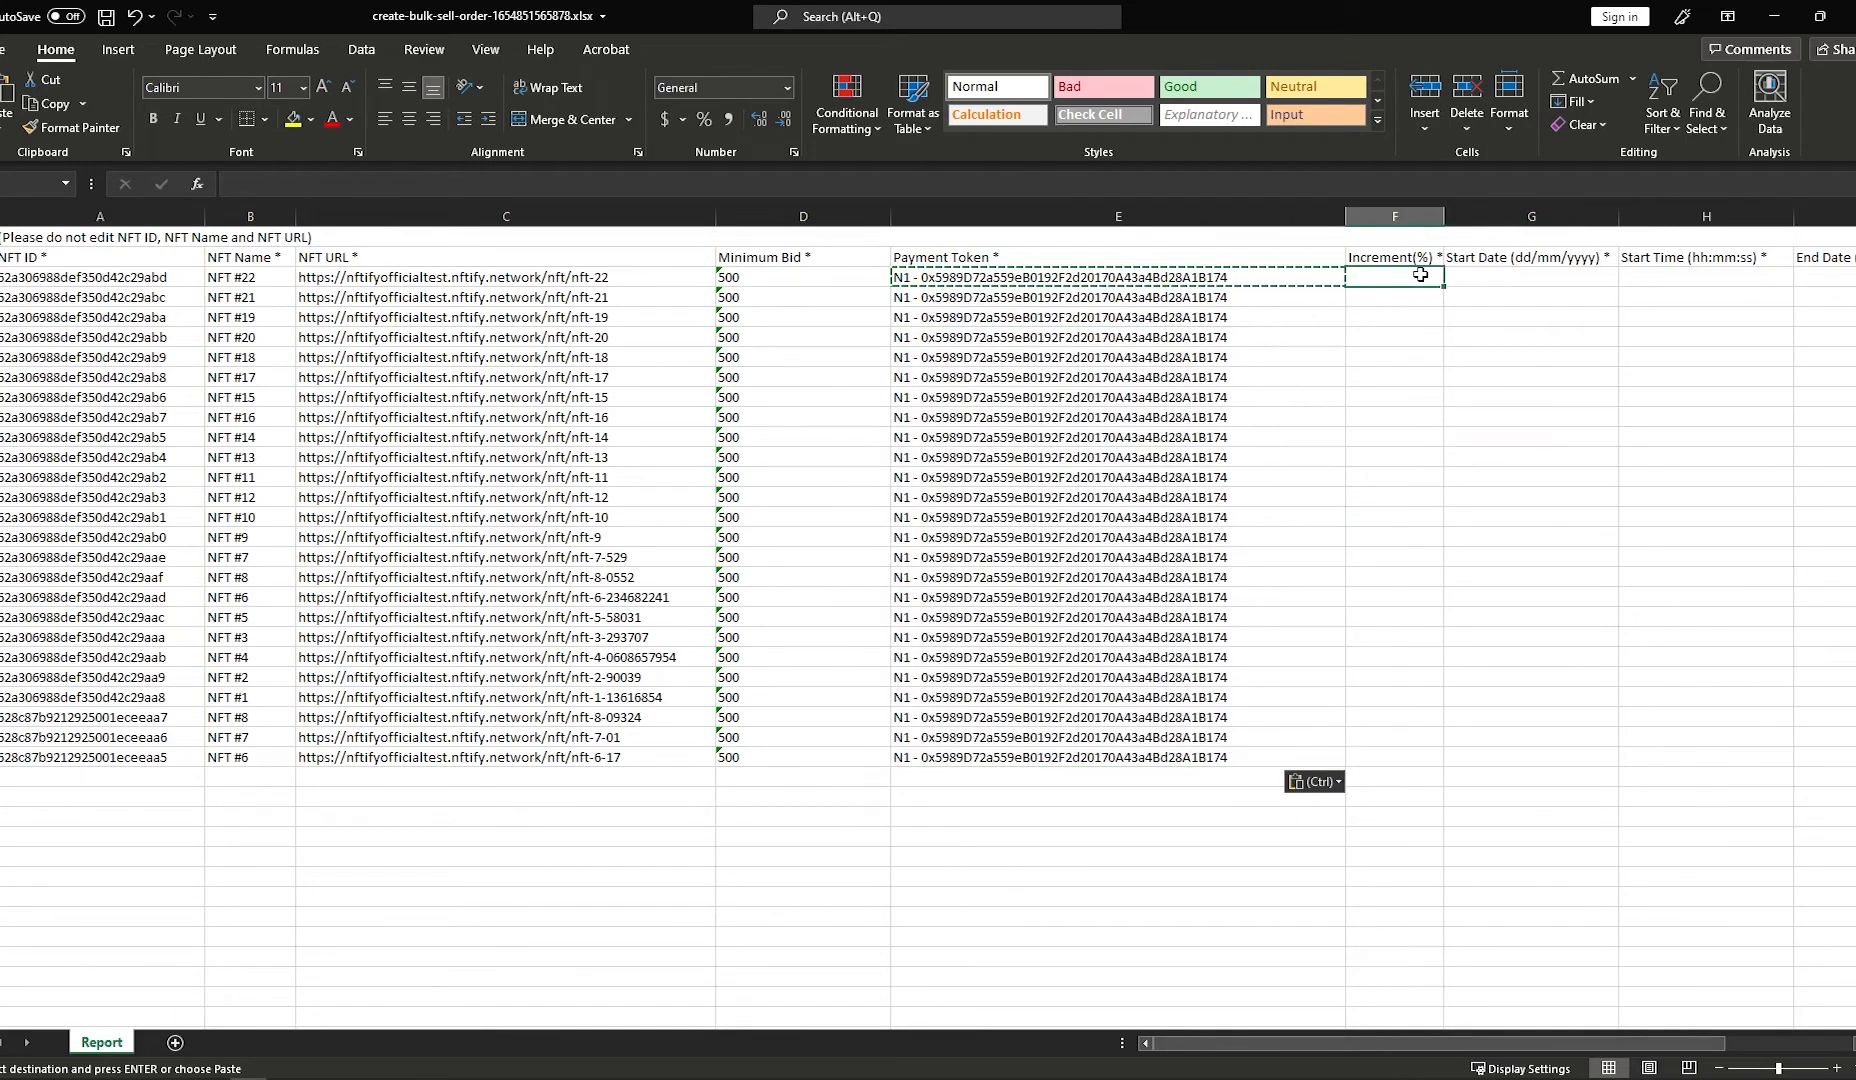
{"action": "type", "text": "15"}
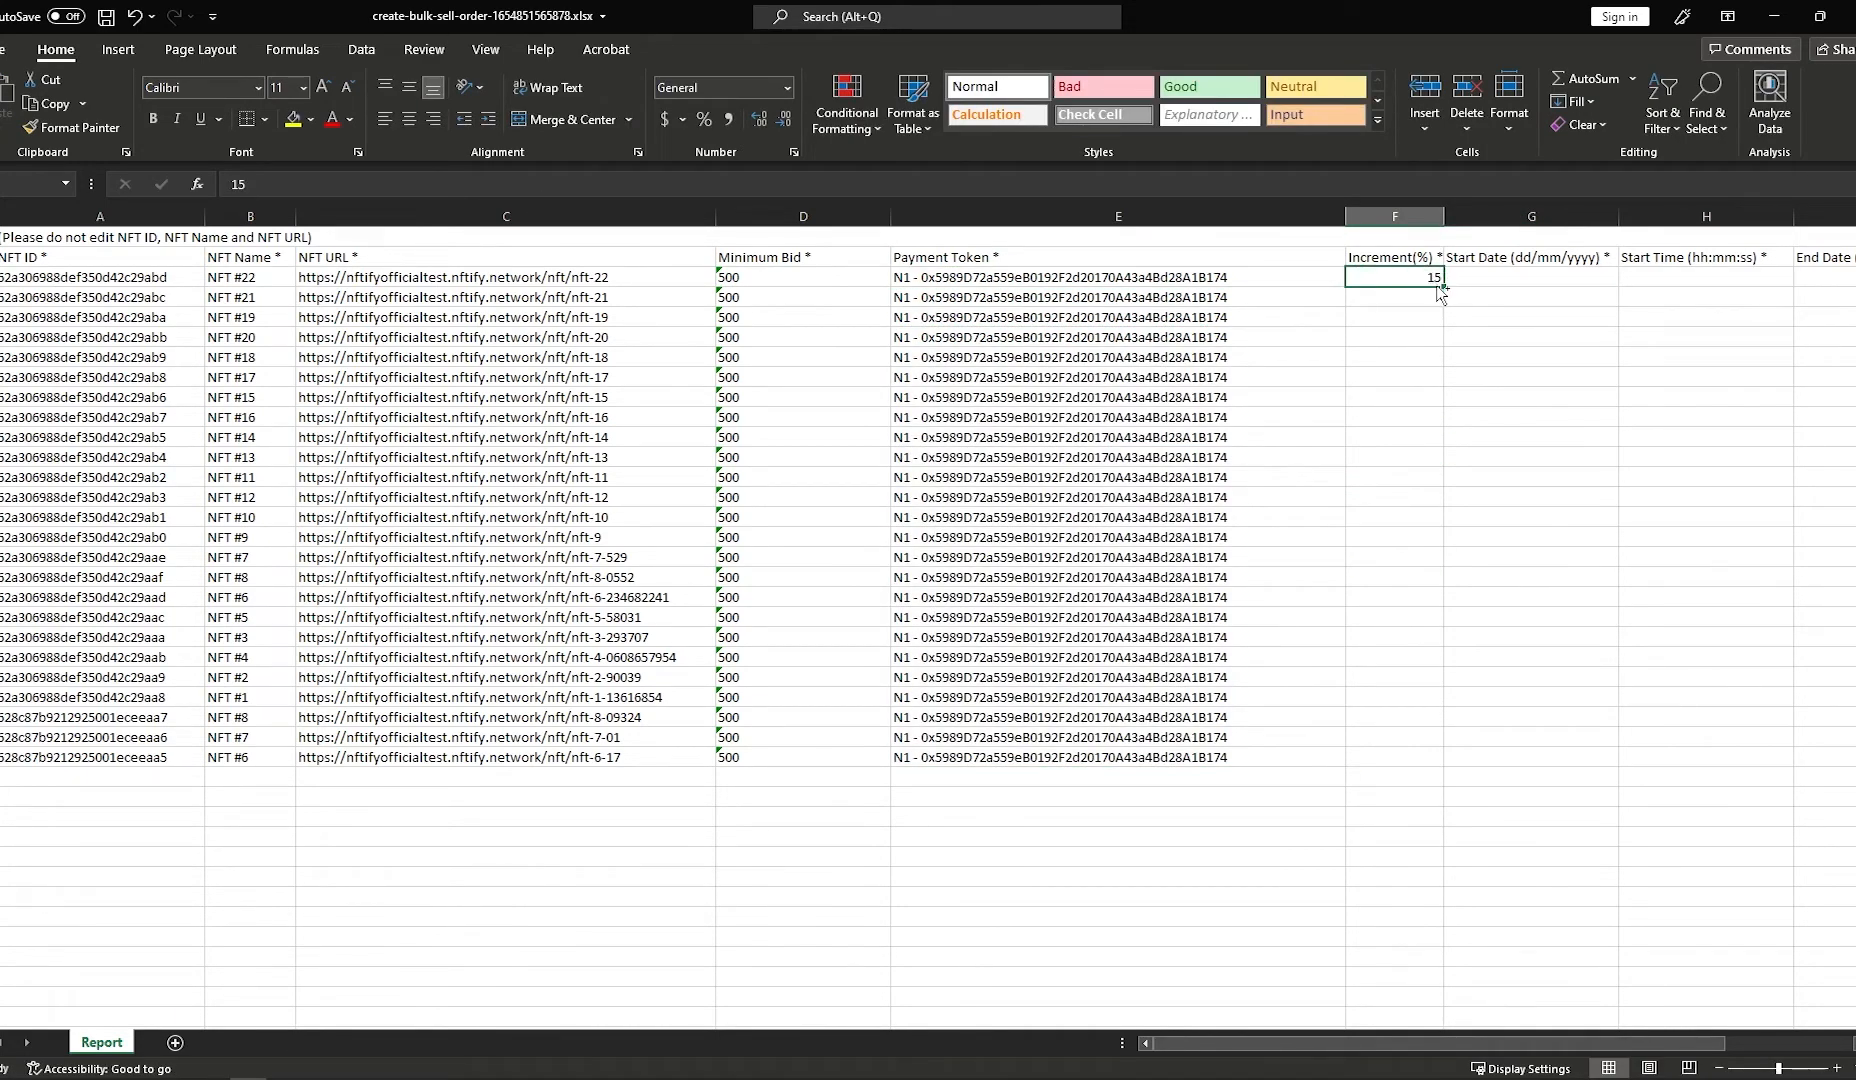
{"action": "left_click_drag", "start_coordinate": [1393, 296], "coordinate": [1393, 758]}
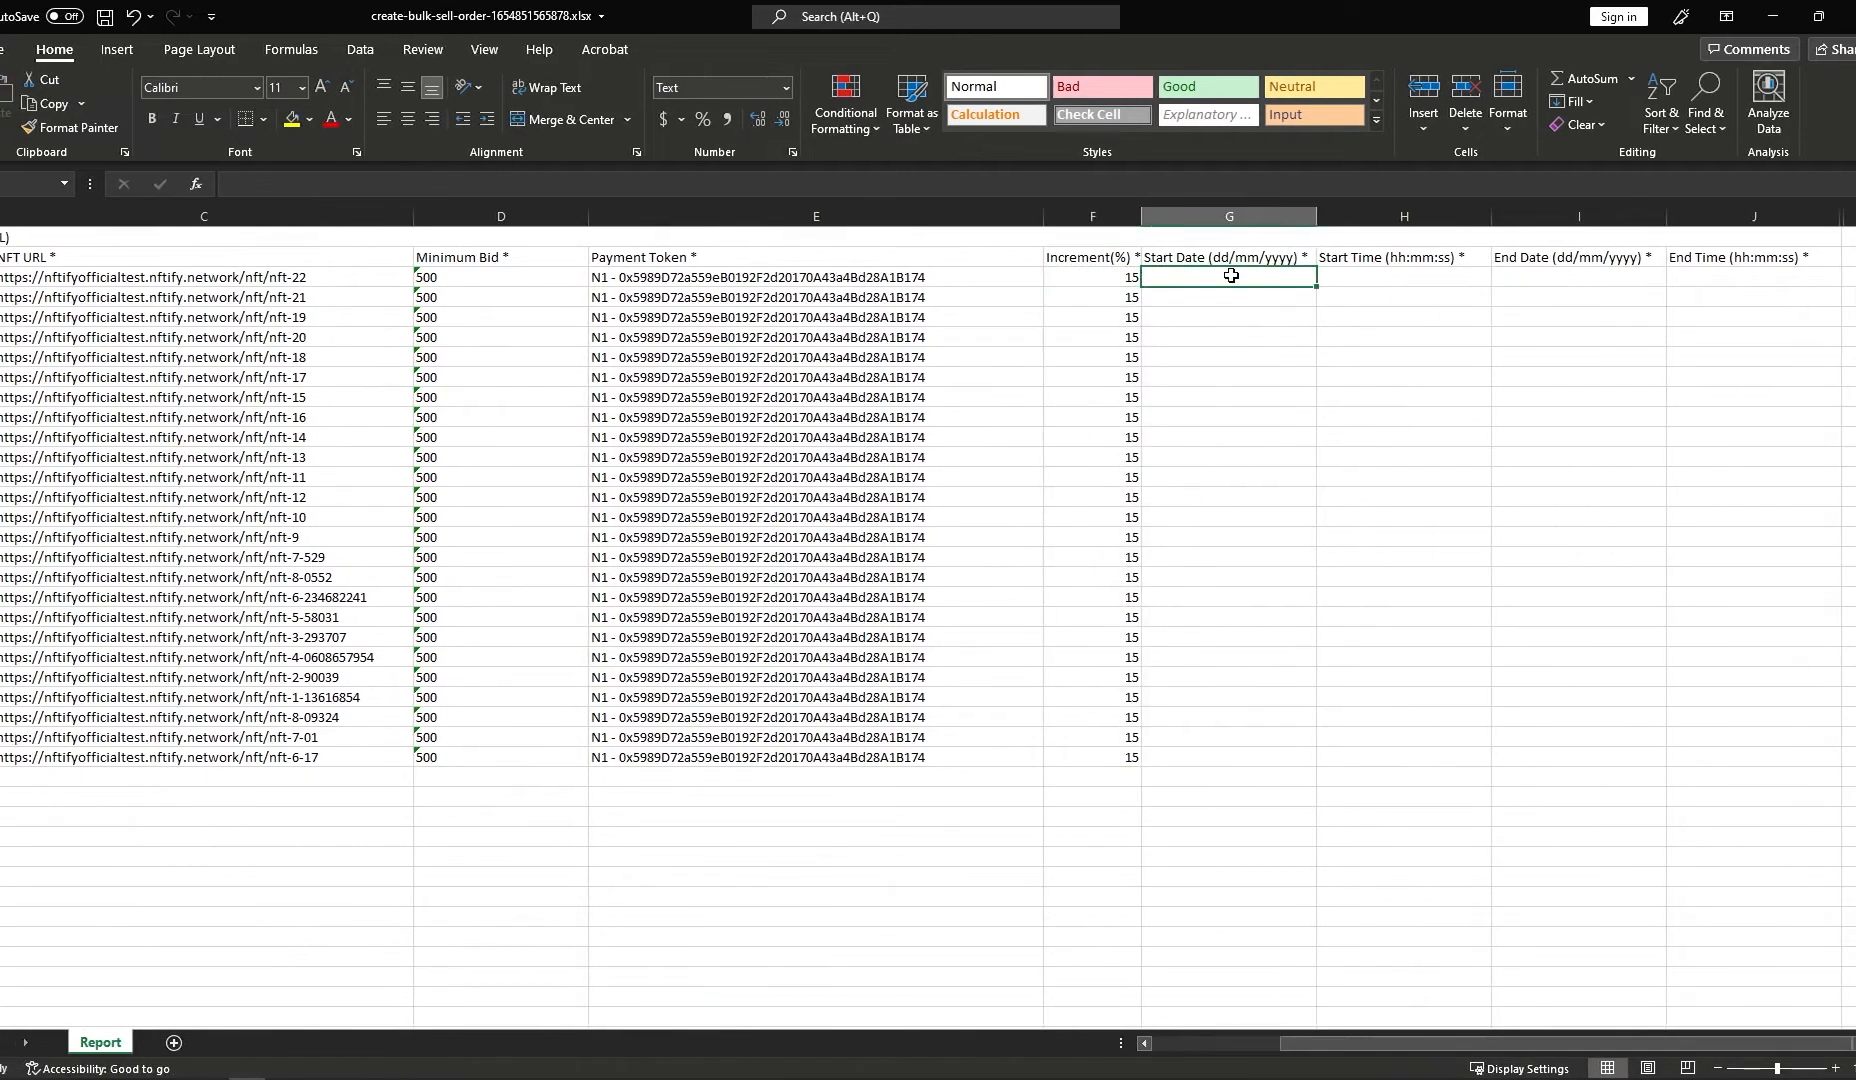
{"action": "type", "text": "10/06/2022"}
{"action": "left_click", "coordinate": [1404, 276]}
{"action": "type", "text": "21:00:00"}
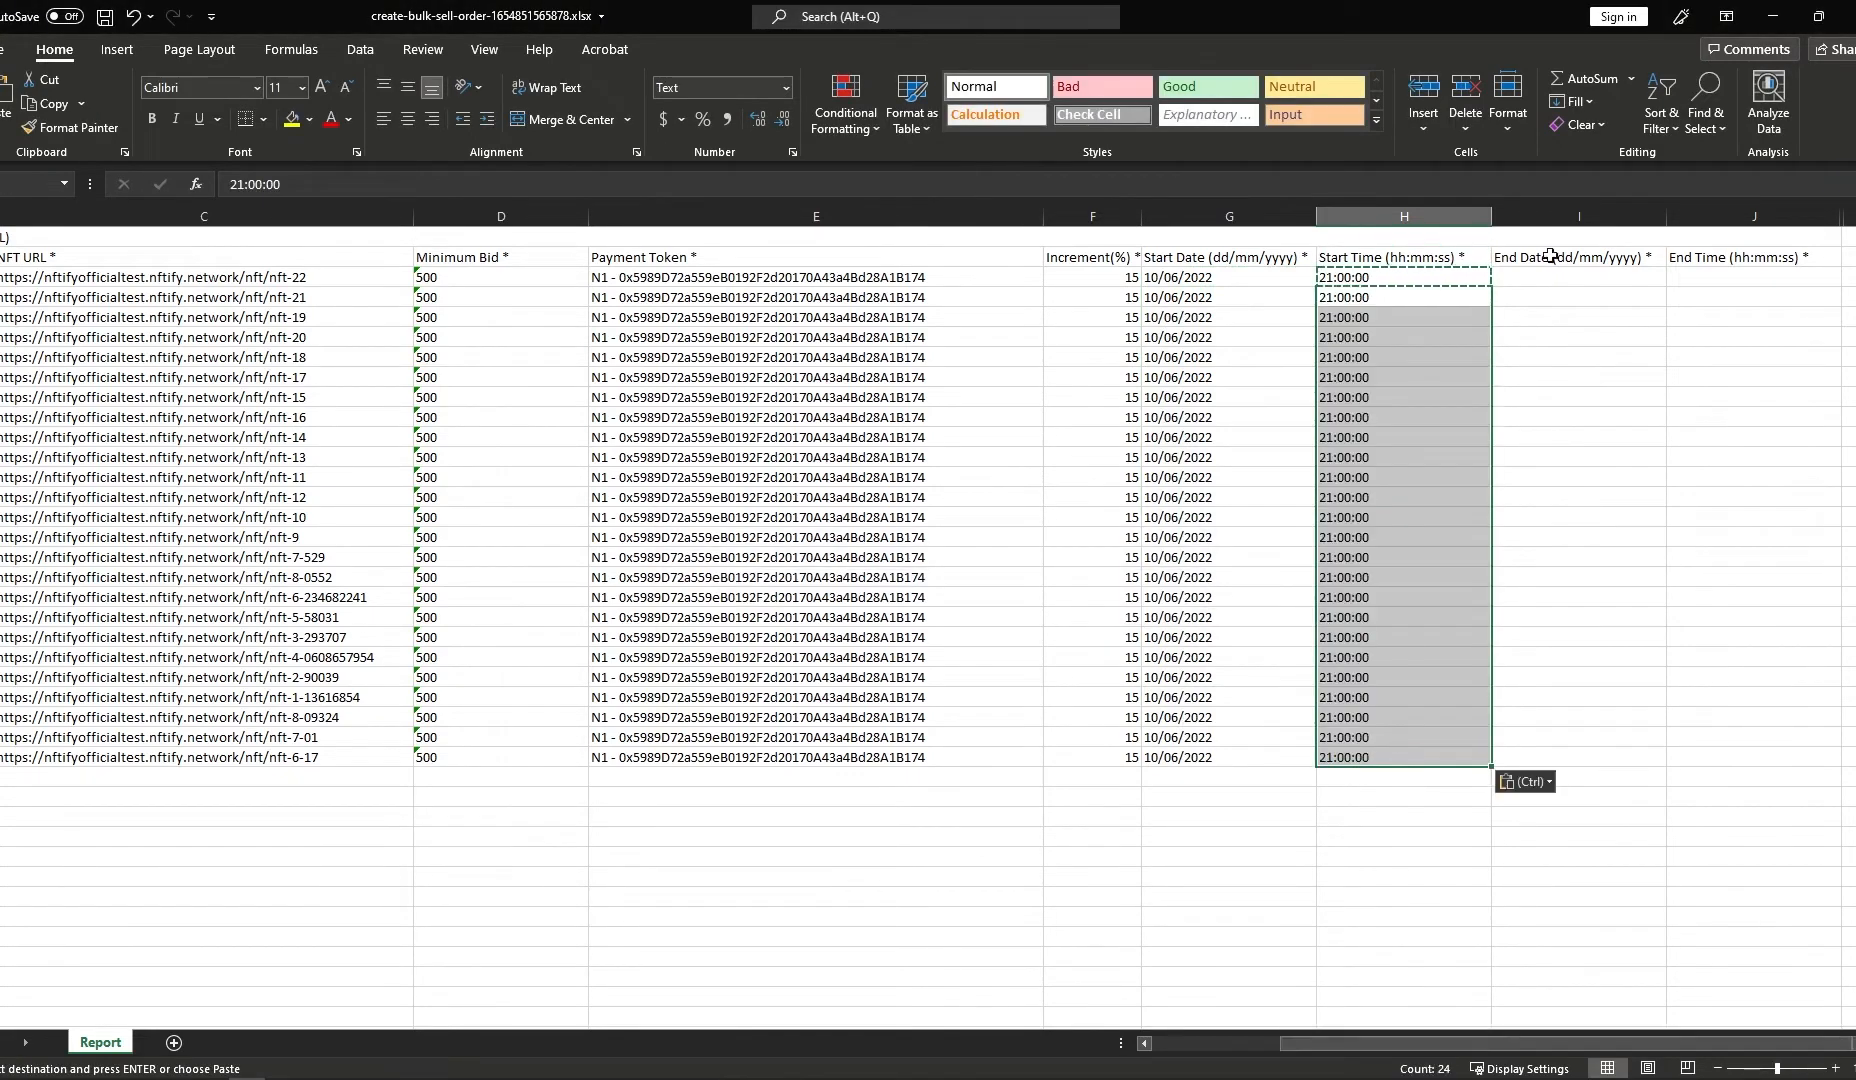
Enter the first end date in column I and save the workbook
{"action": "type", "text": "17/0"}
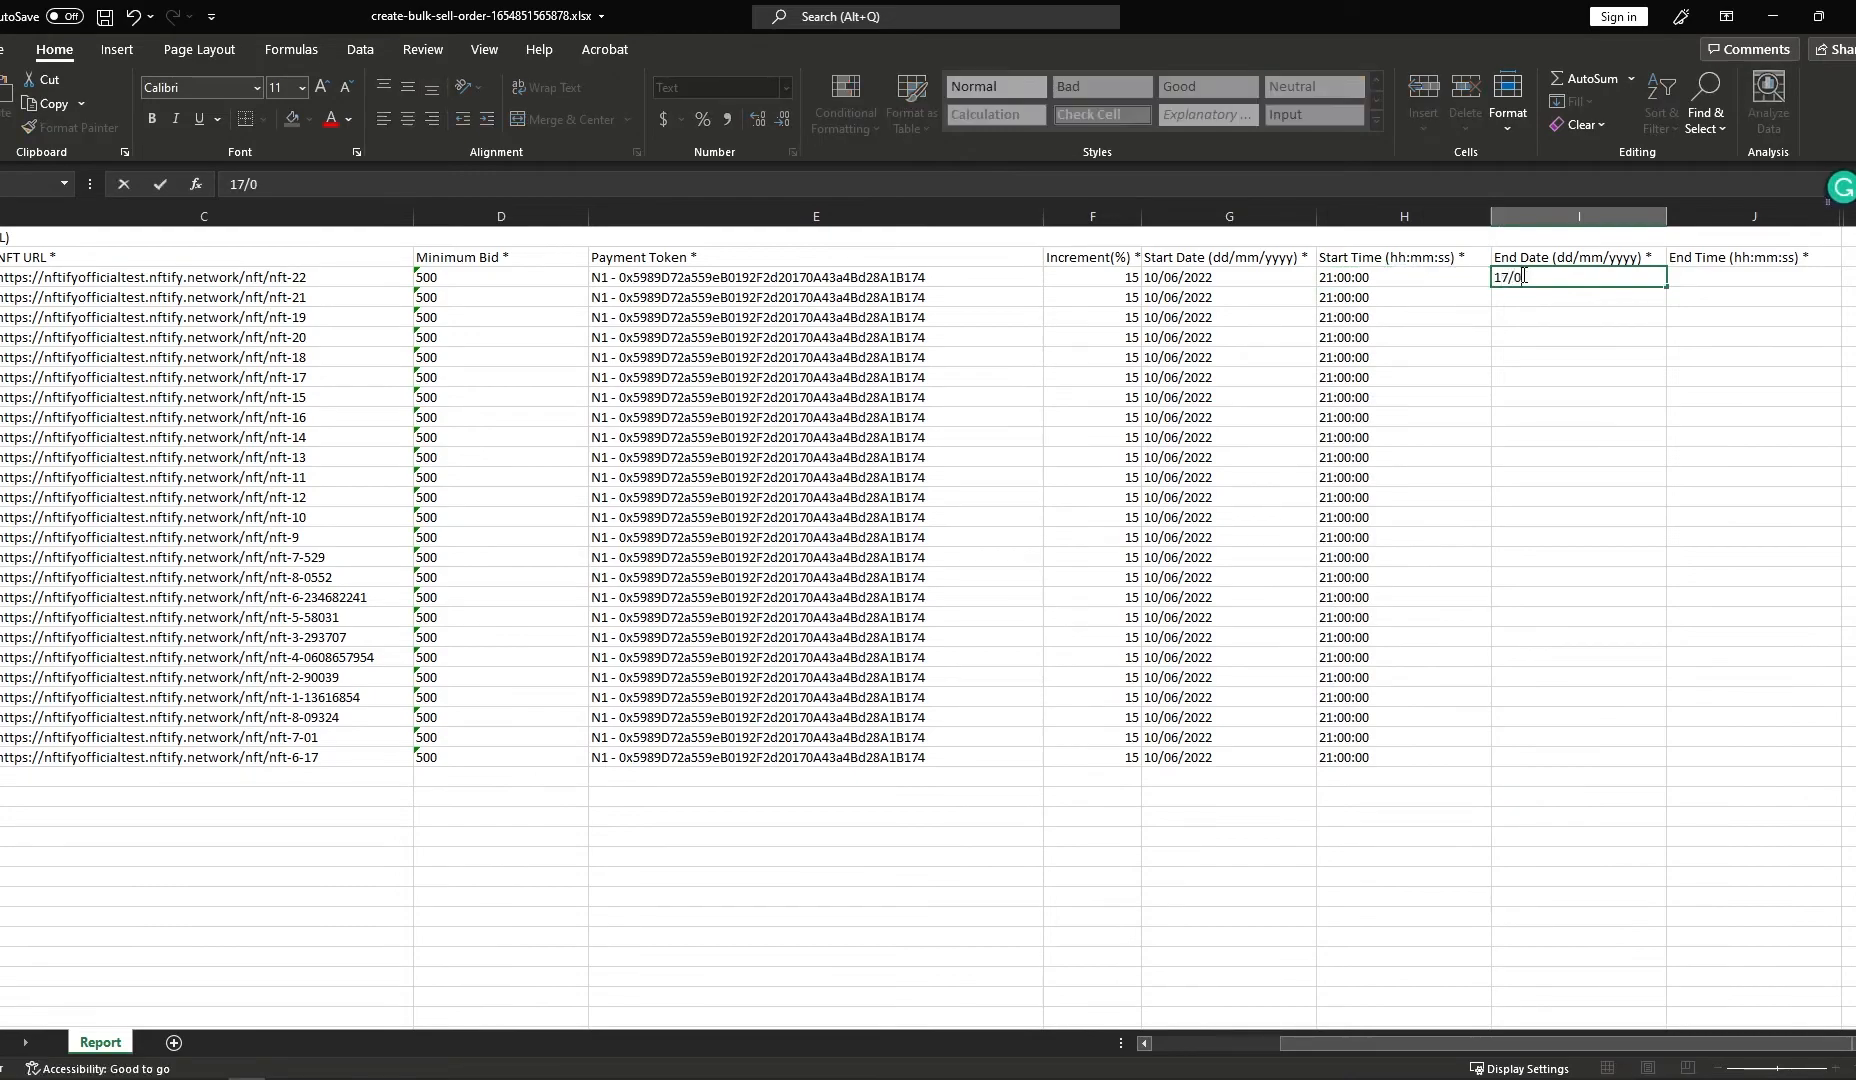
{"action": "key", "text": "Enter"}
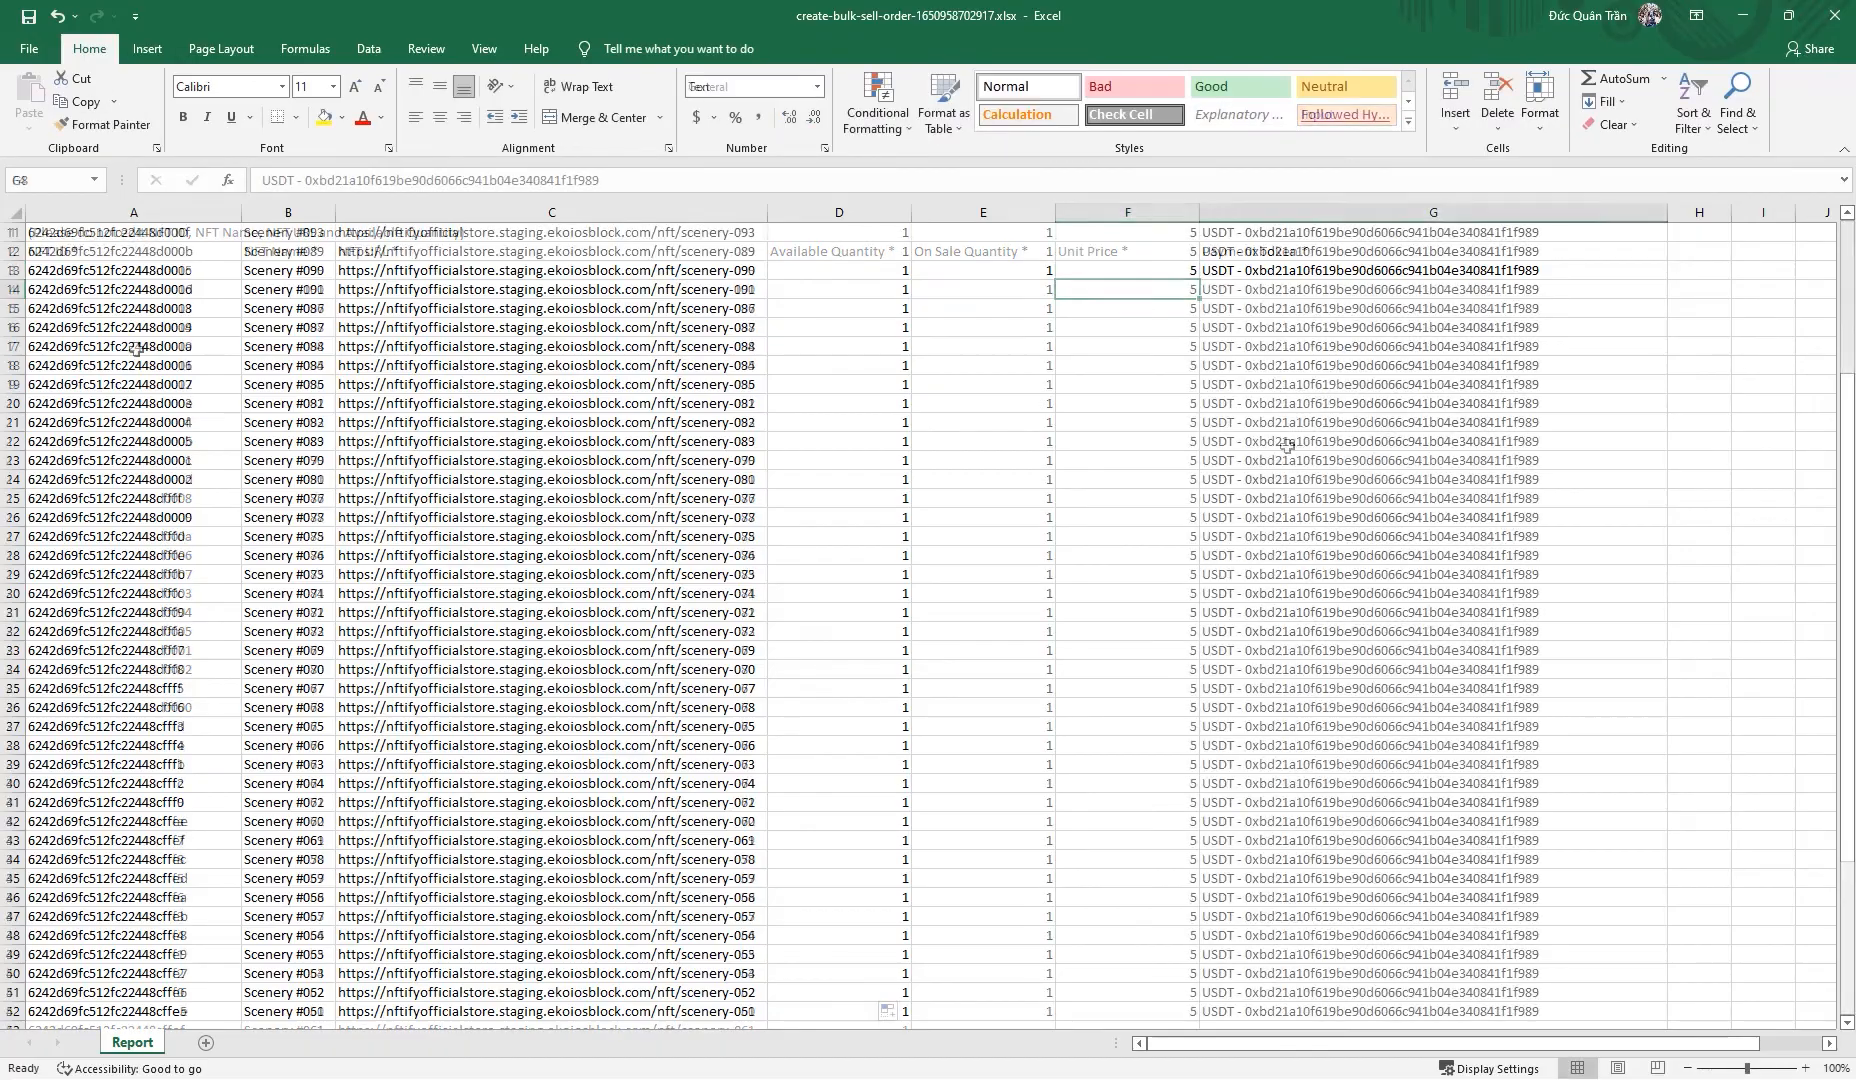
{"action": "left_click", "coordinate": [31, 47]}
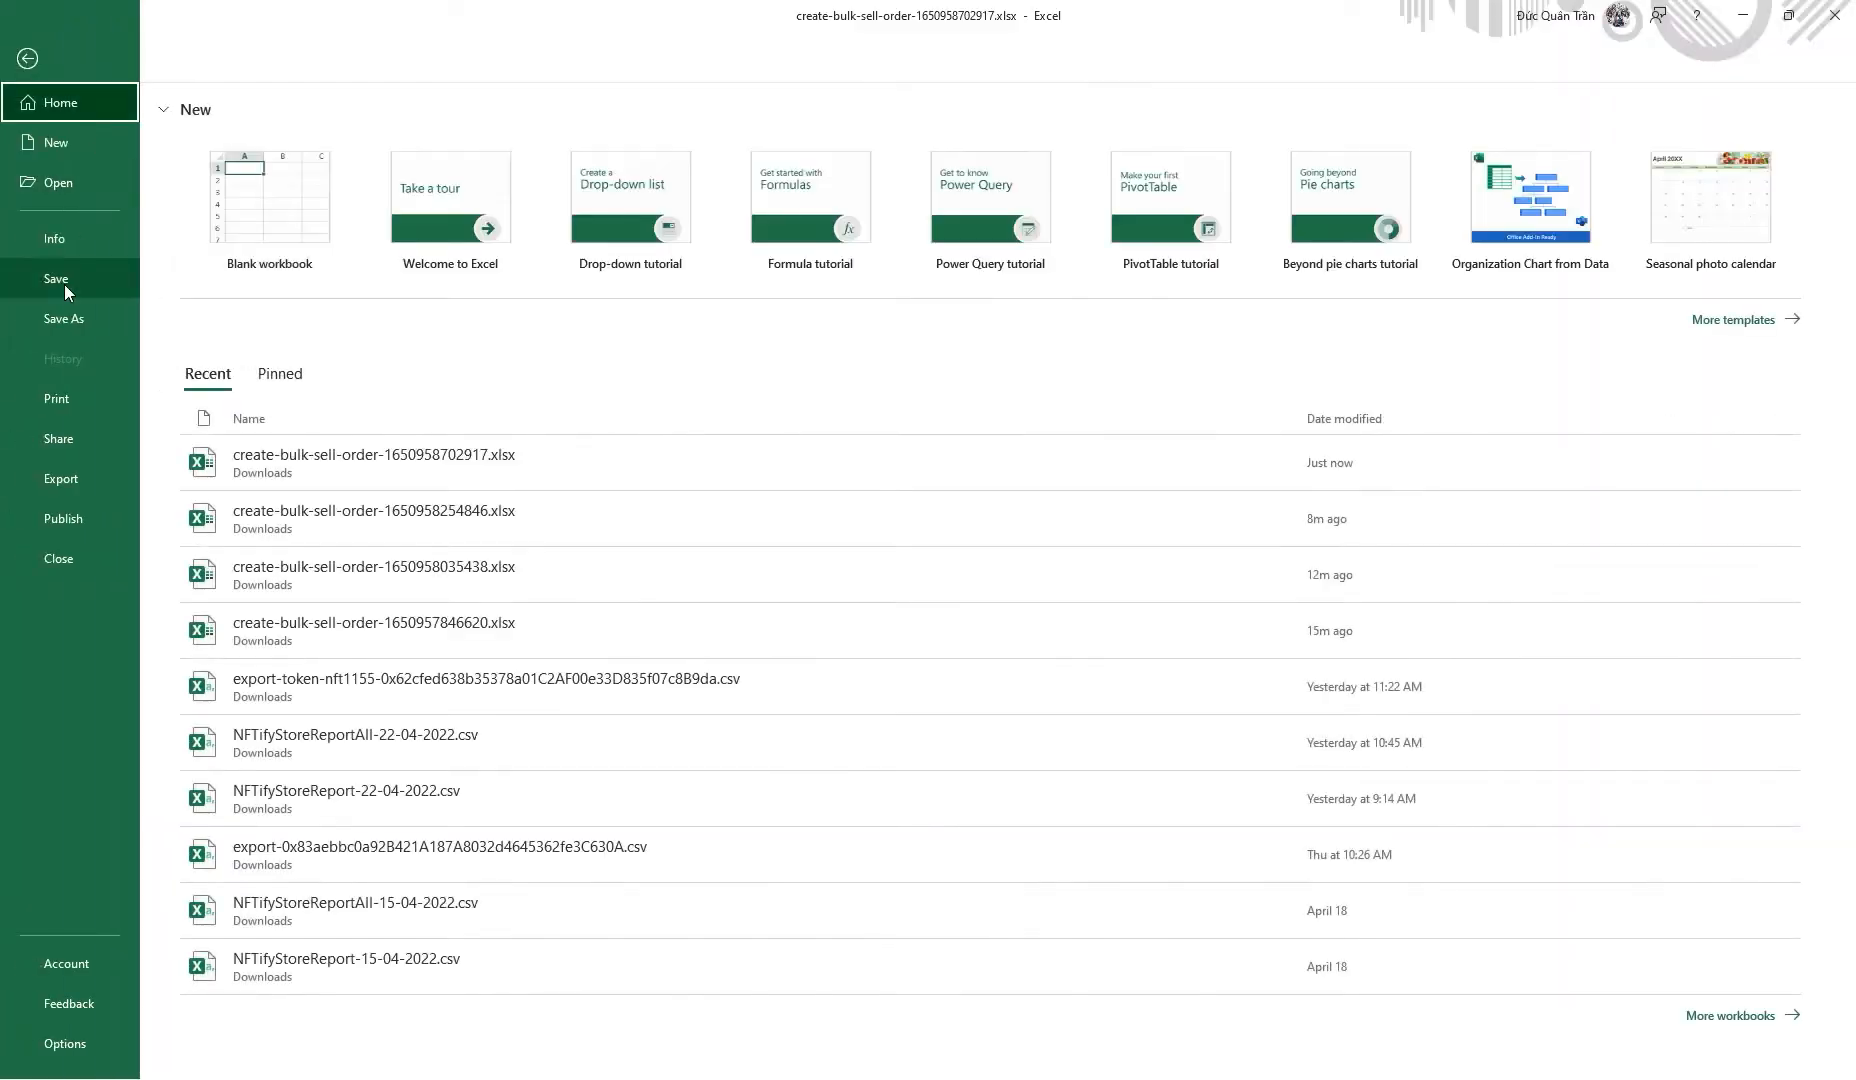
{"action": "left_click", "coordinate": [28, 58]}
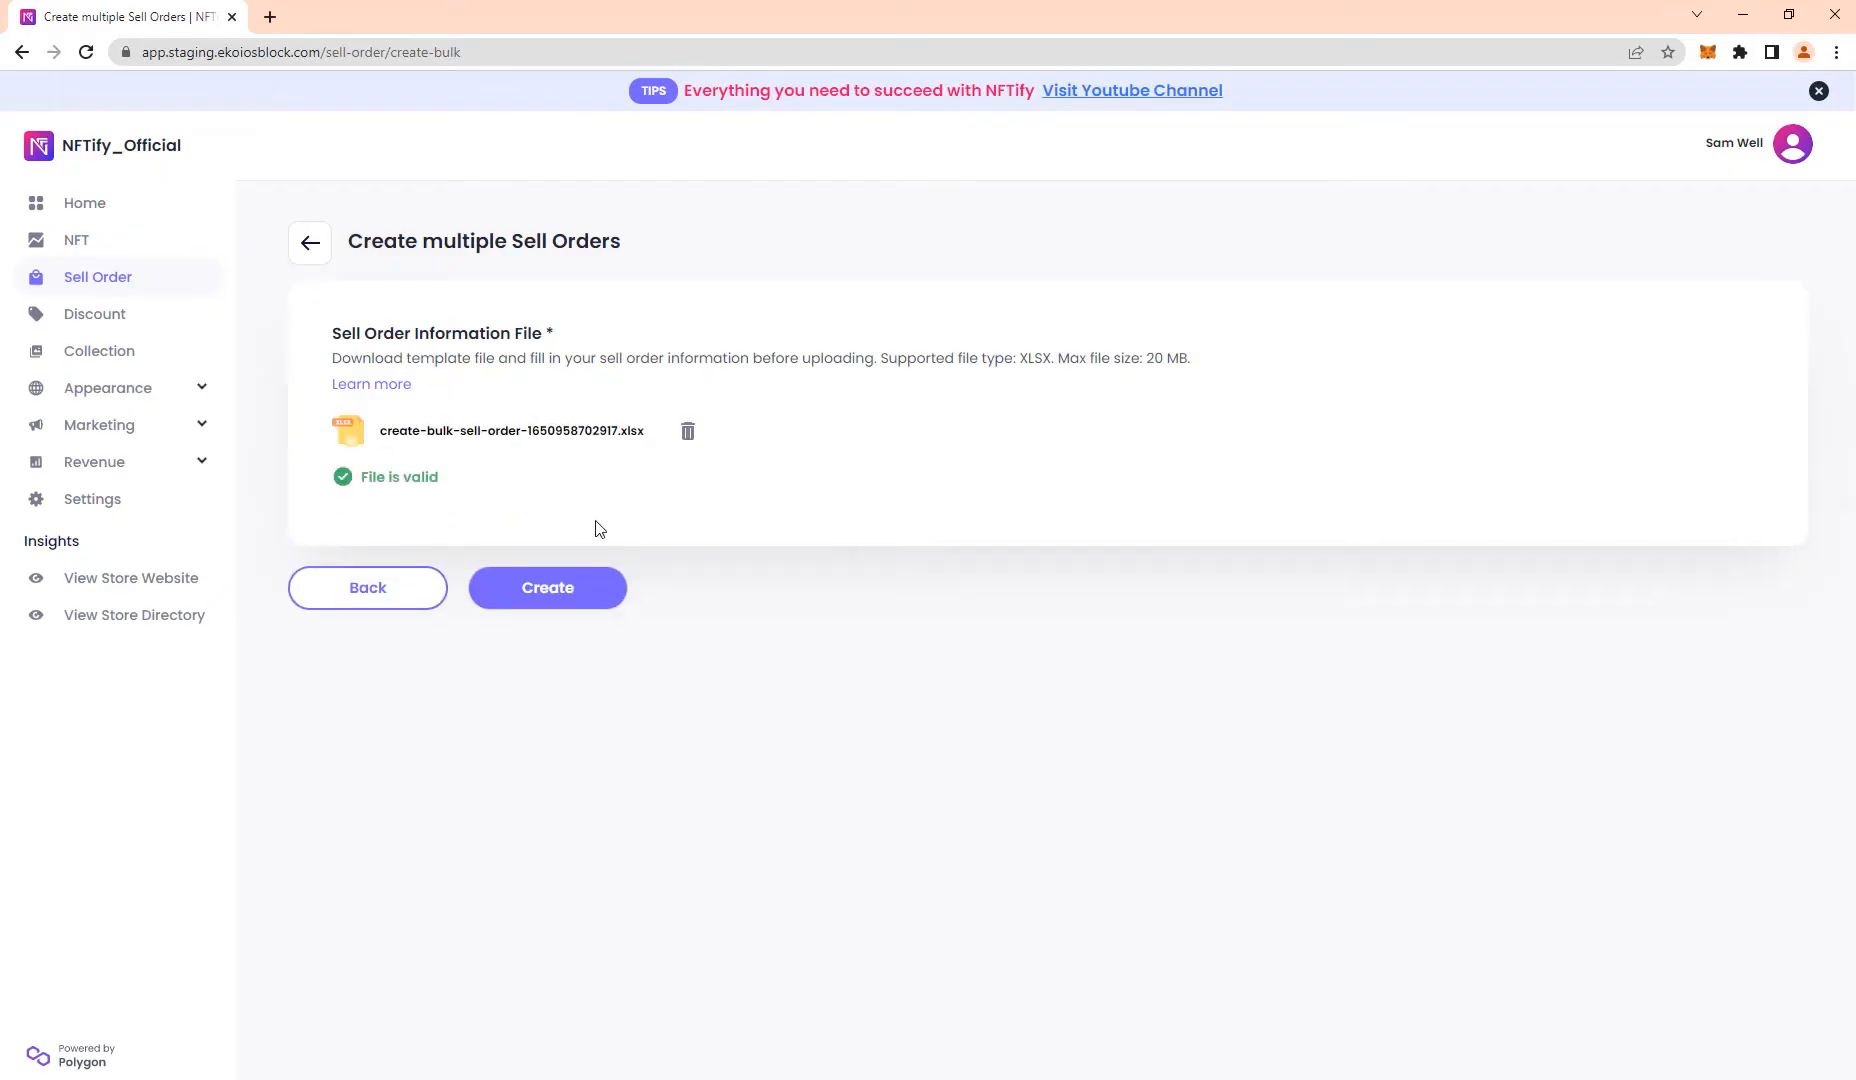
{"action": "mouse_move", "coordinate": [587, 551]}
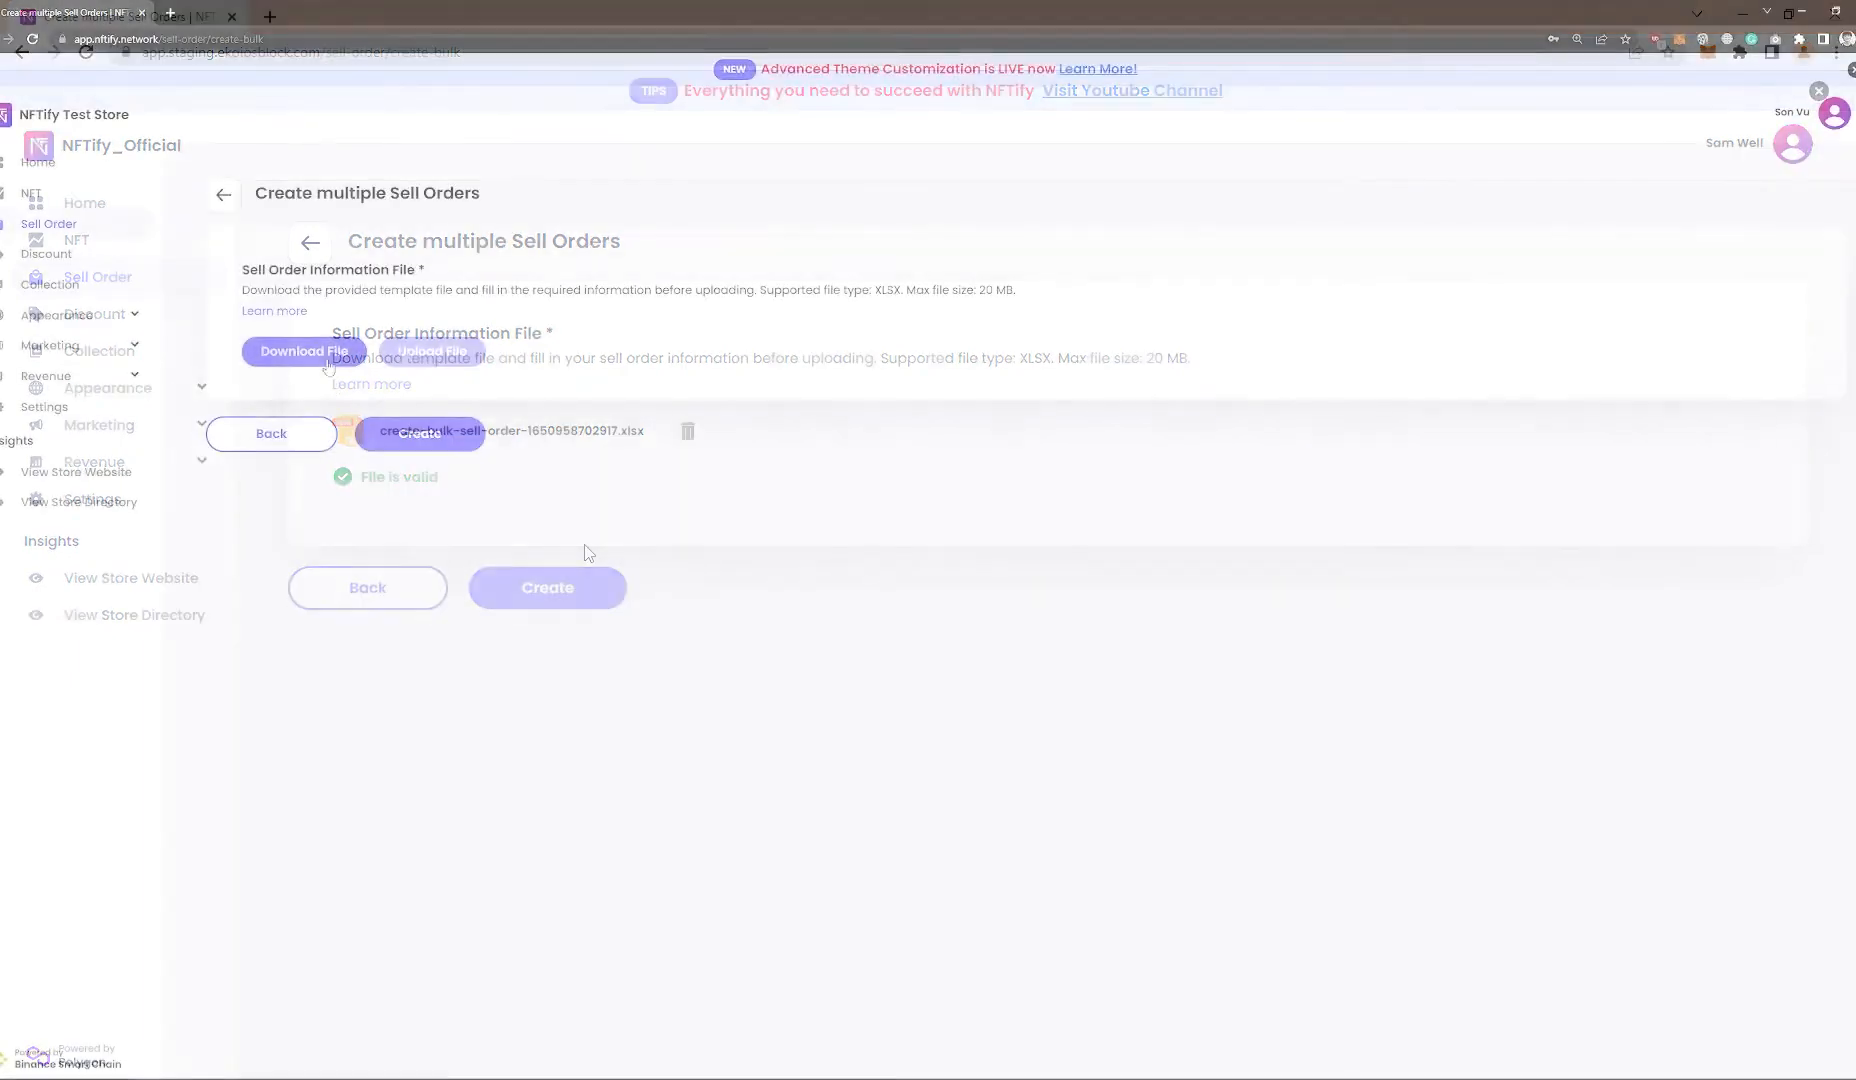
Upload the sell-order template xlsx from Downloads and review the missing-field errors
{"action": "left_click", "coordinate": [432, 351]}
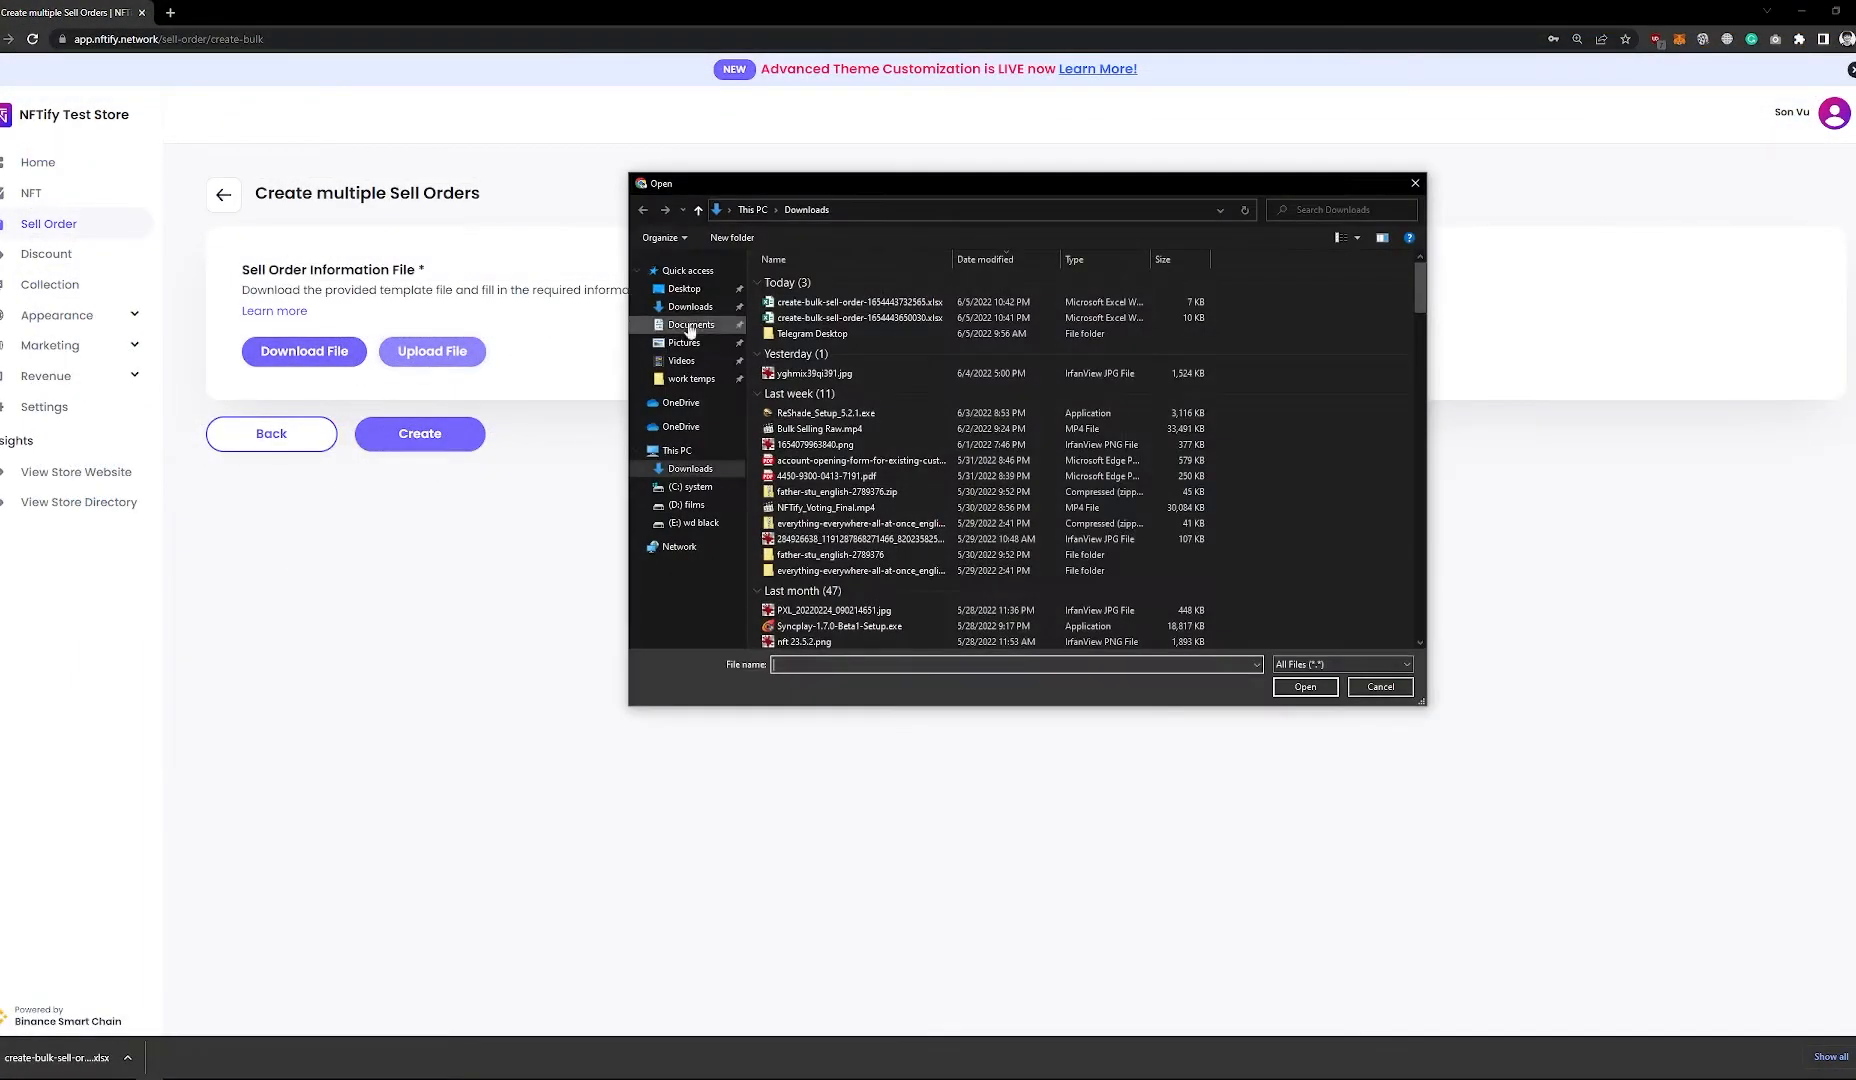
{"action": "double_click", "coordinate": [857, 302]}
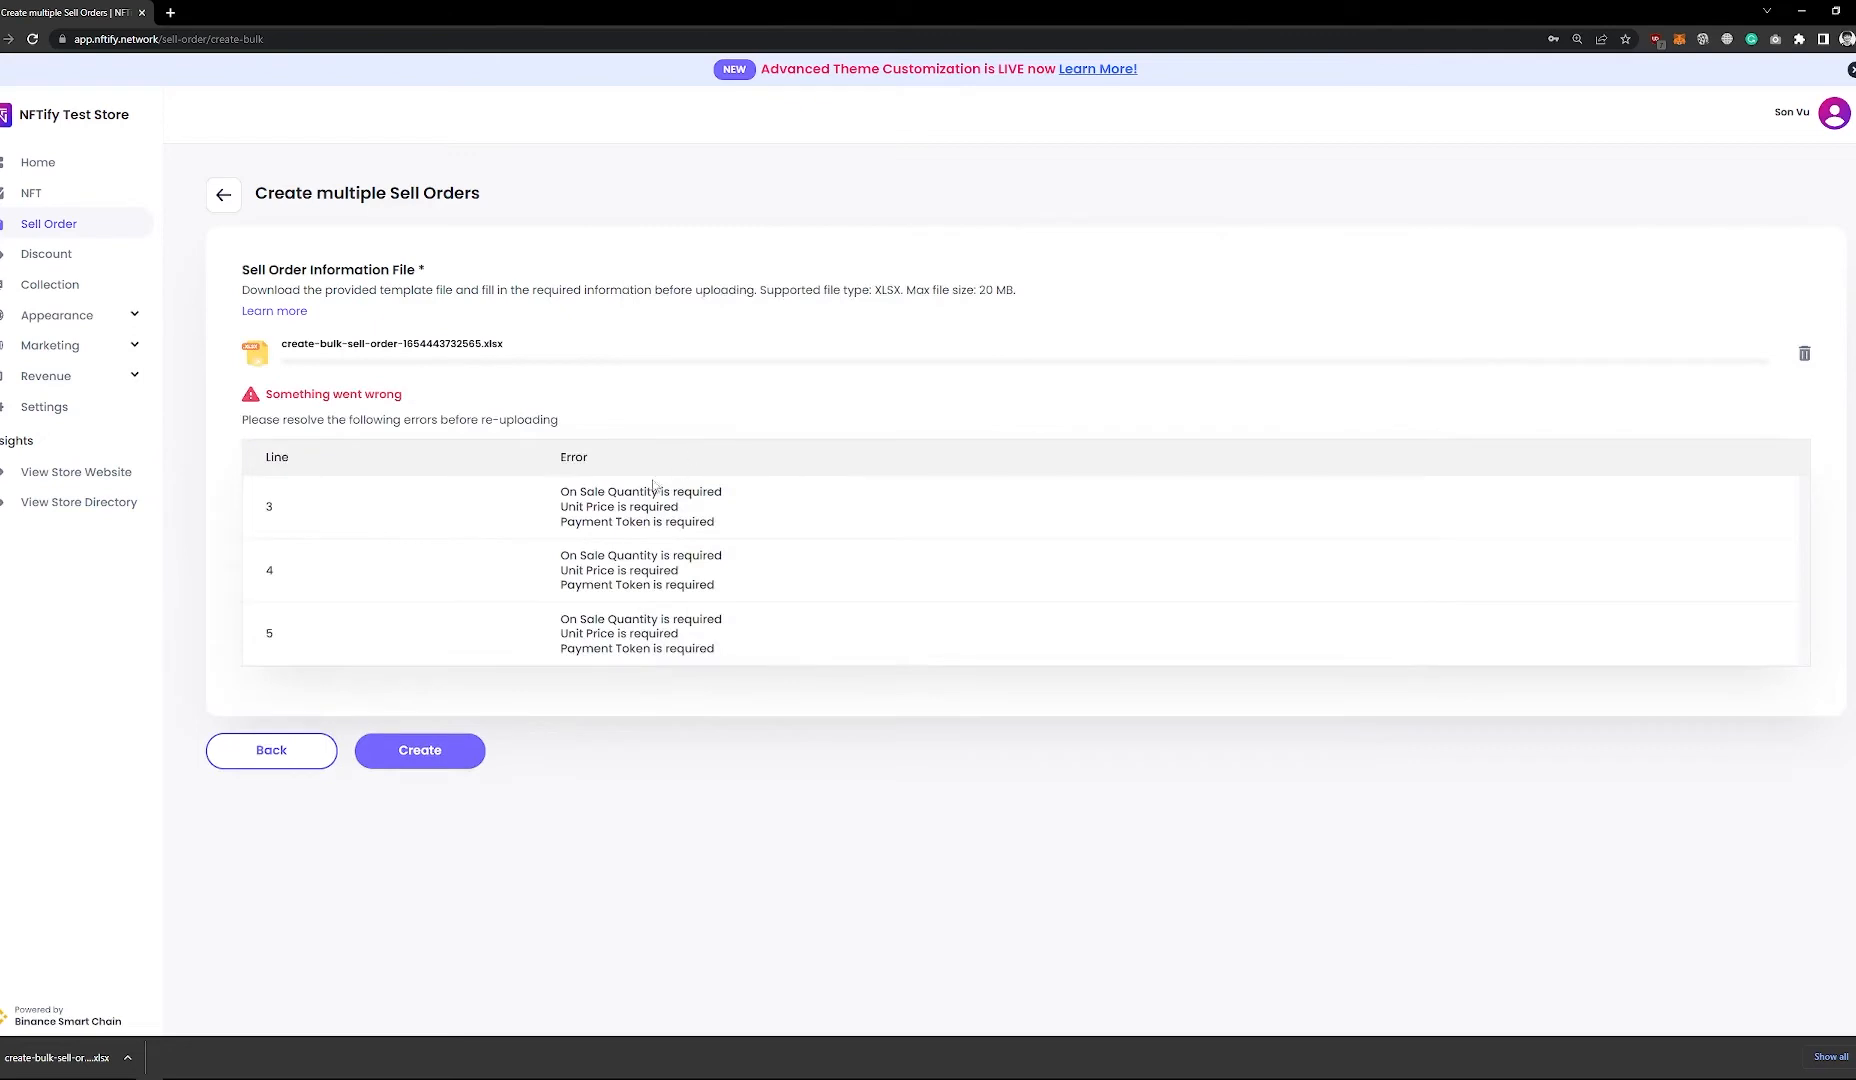
{"action": "left_click_drag", "start_coordinate": [561, 491], "coordinate": [710, 507]}
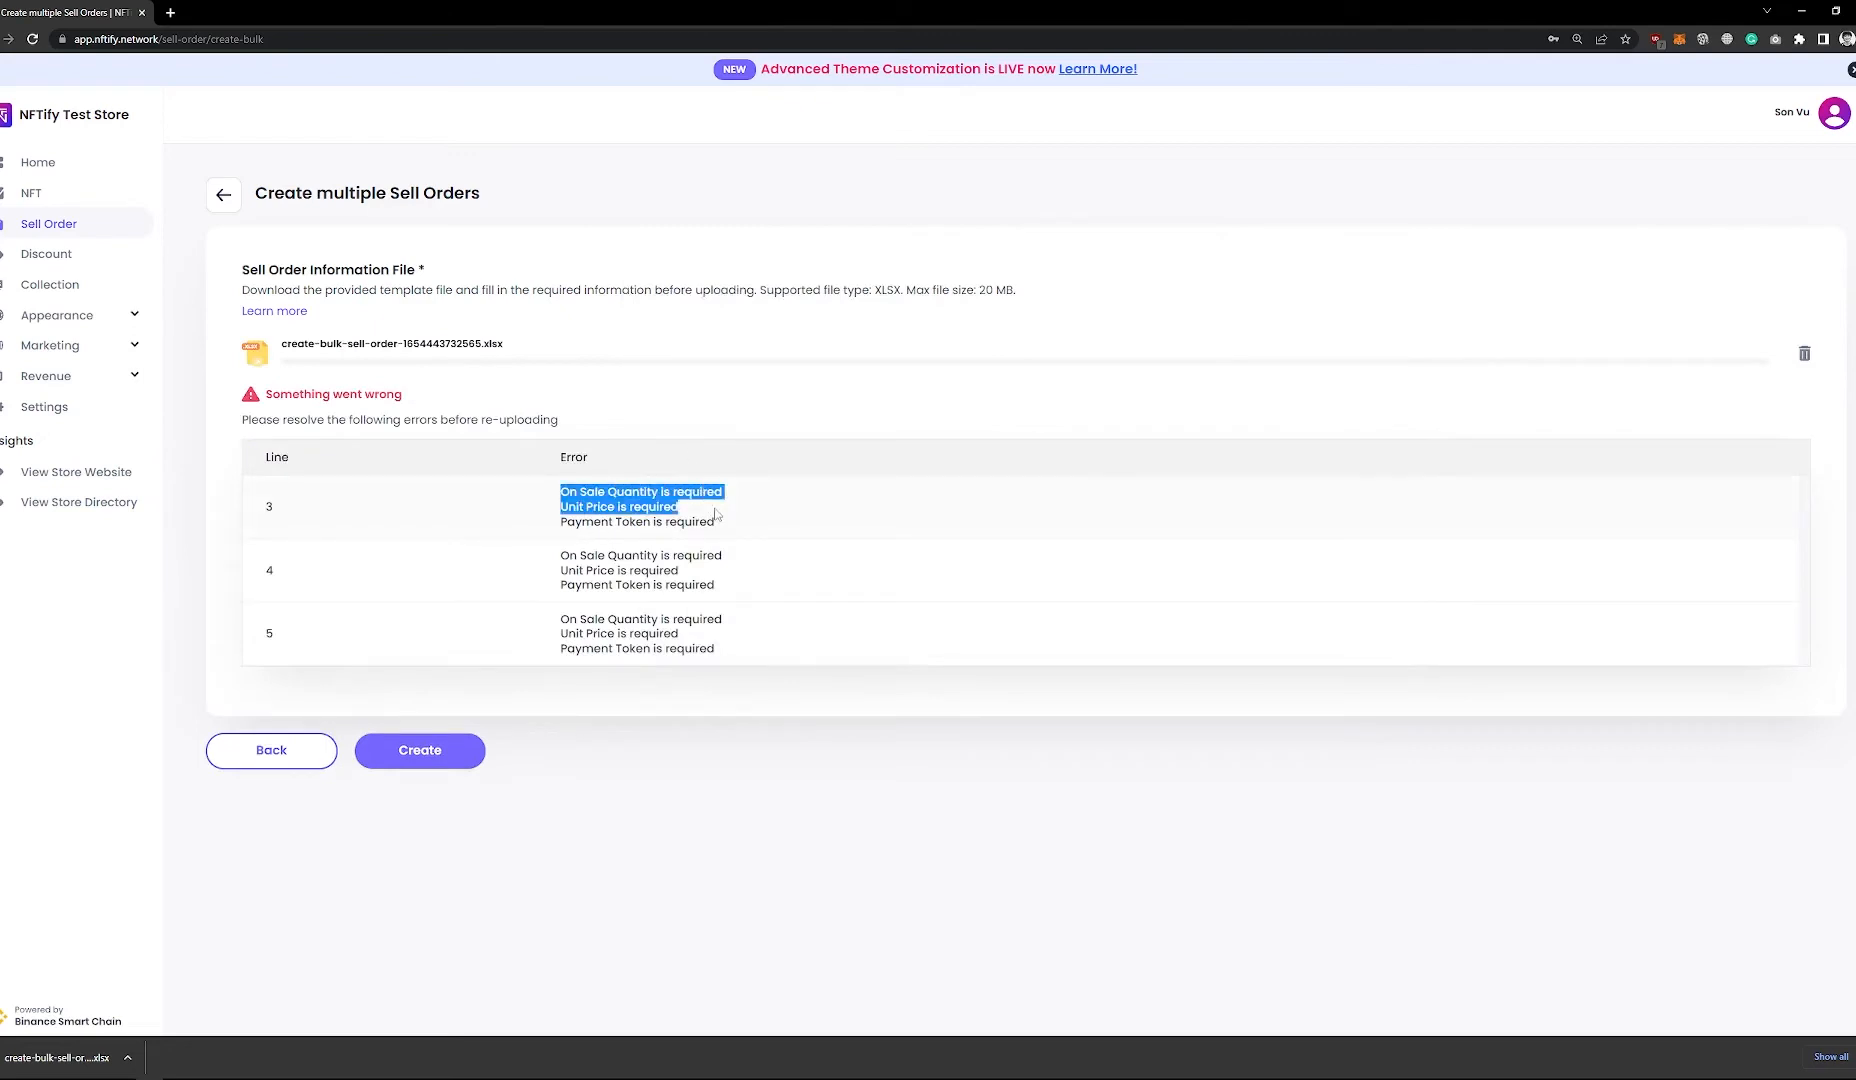
{"action": "left_click", "coordinate": [725, 525]}
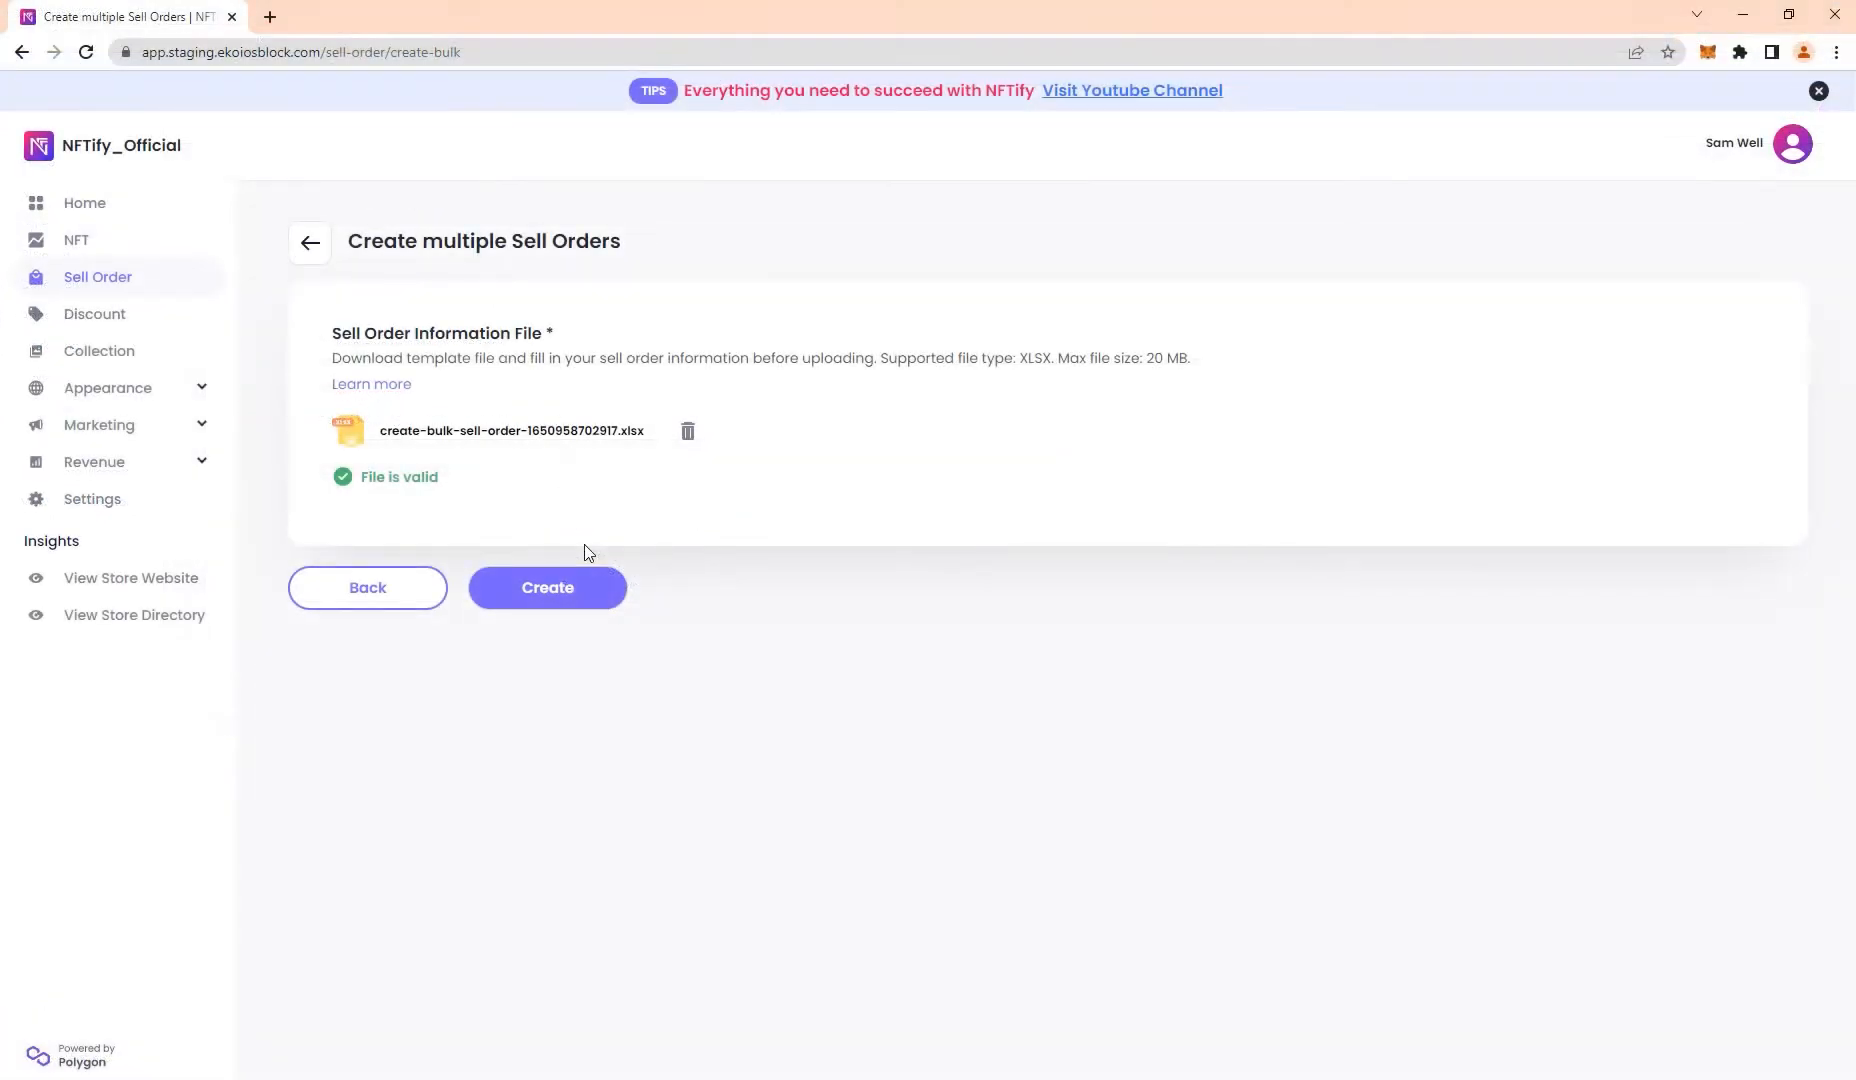
Create and confirm the 50 sell orders from the validated file
{"action": "left_click", "coordinate": [547, 587]}
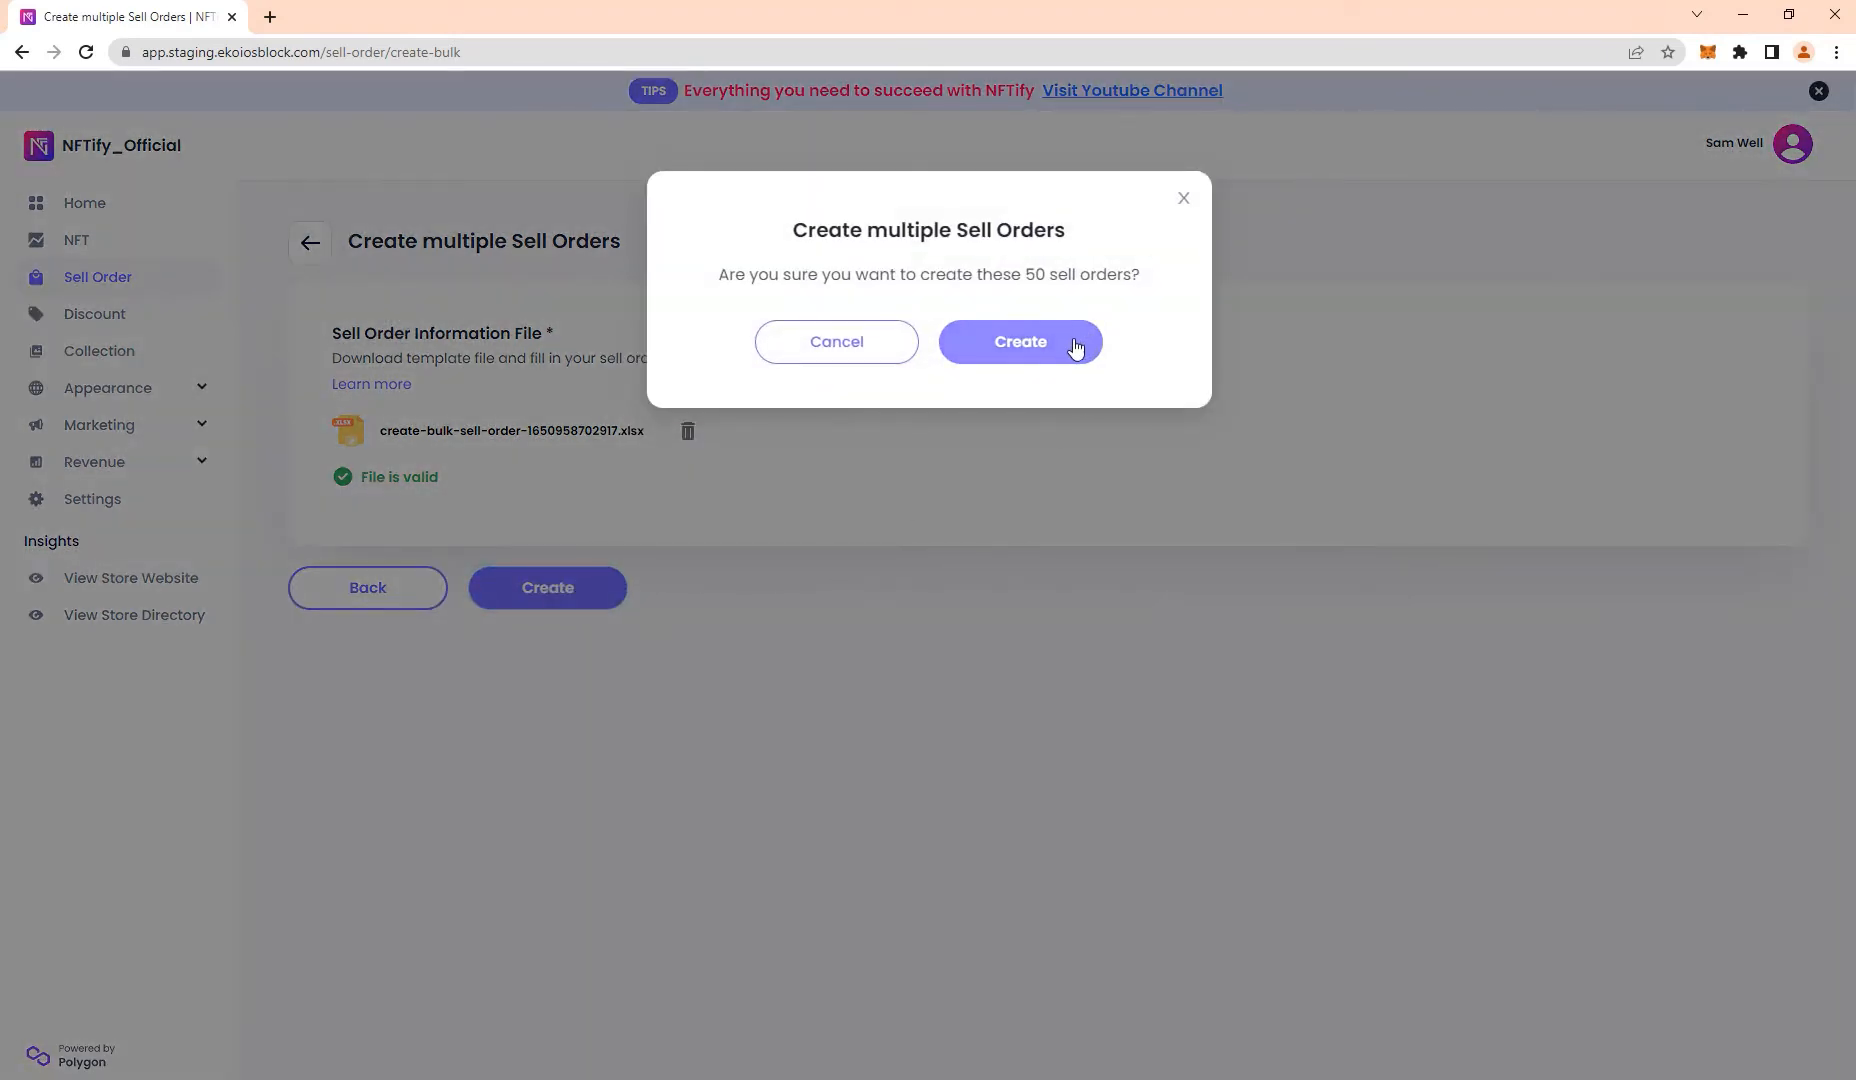
{"action": "left_click", "coordinate": [1020, 341]}
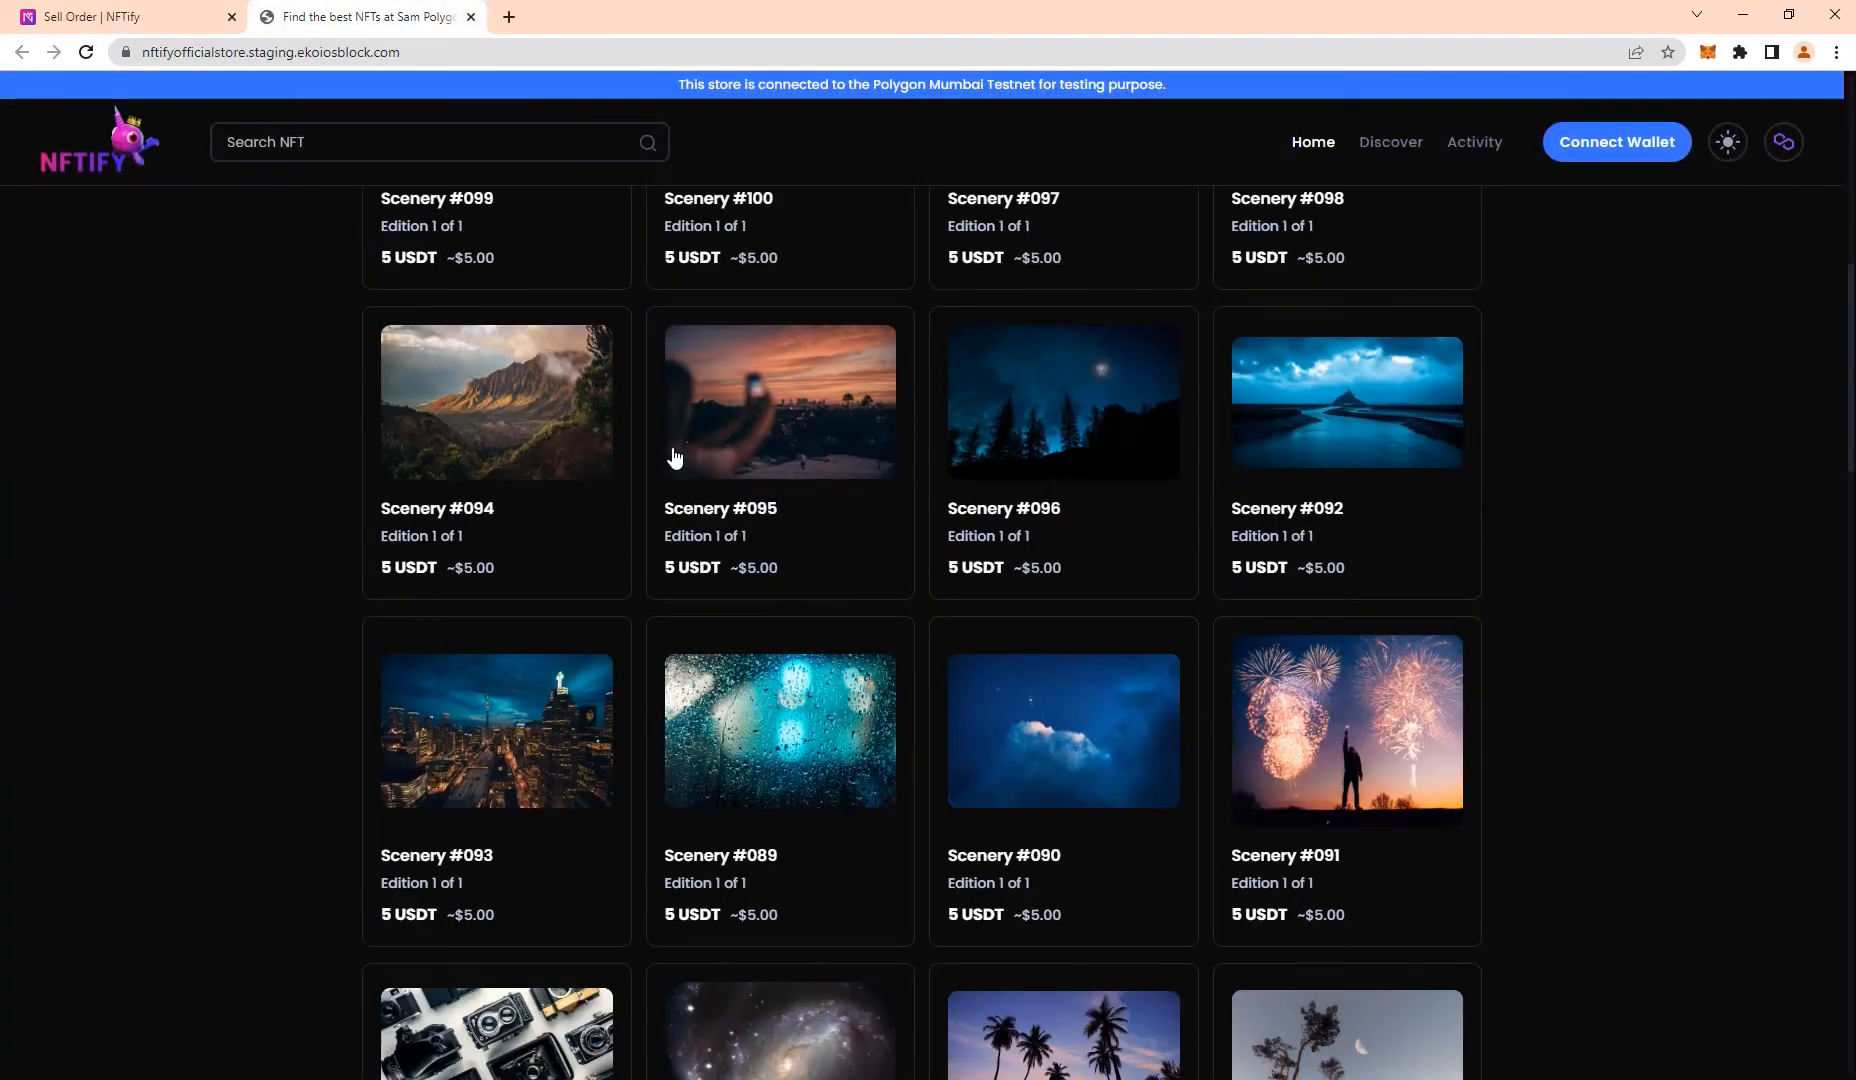
Scroll the storefront and open the Scenery #080 card
{"action": "scroll", "scroll_direction": "down", "scroll_amount": 3}
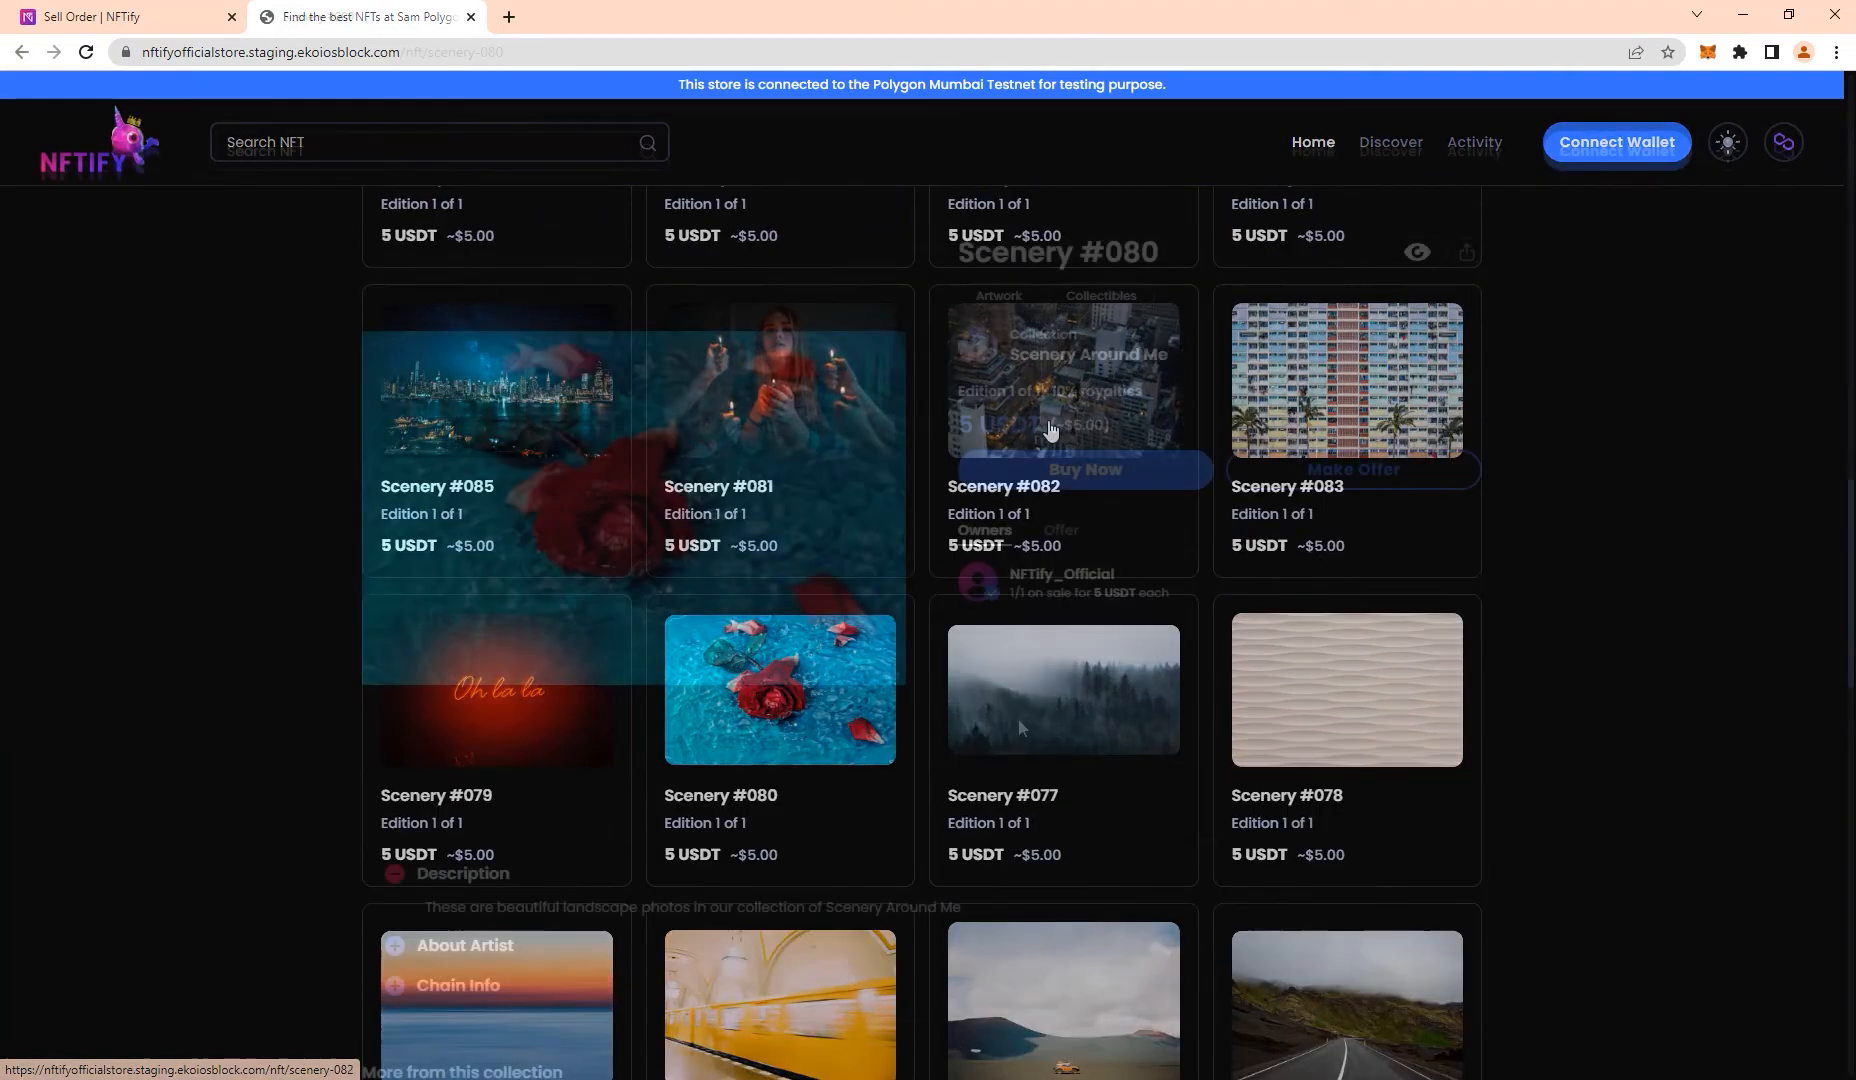
{"action": "left_click", "coordinate": [781, 689]}
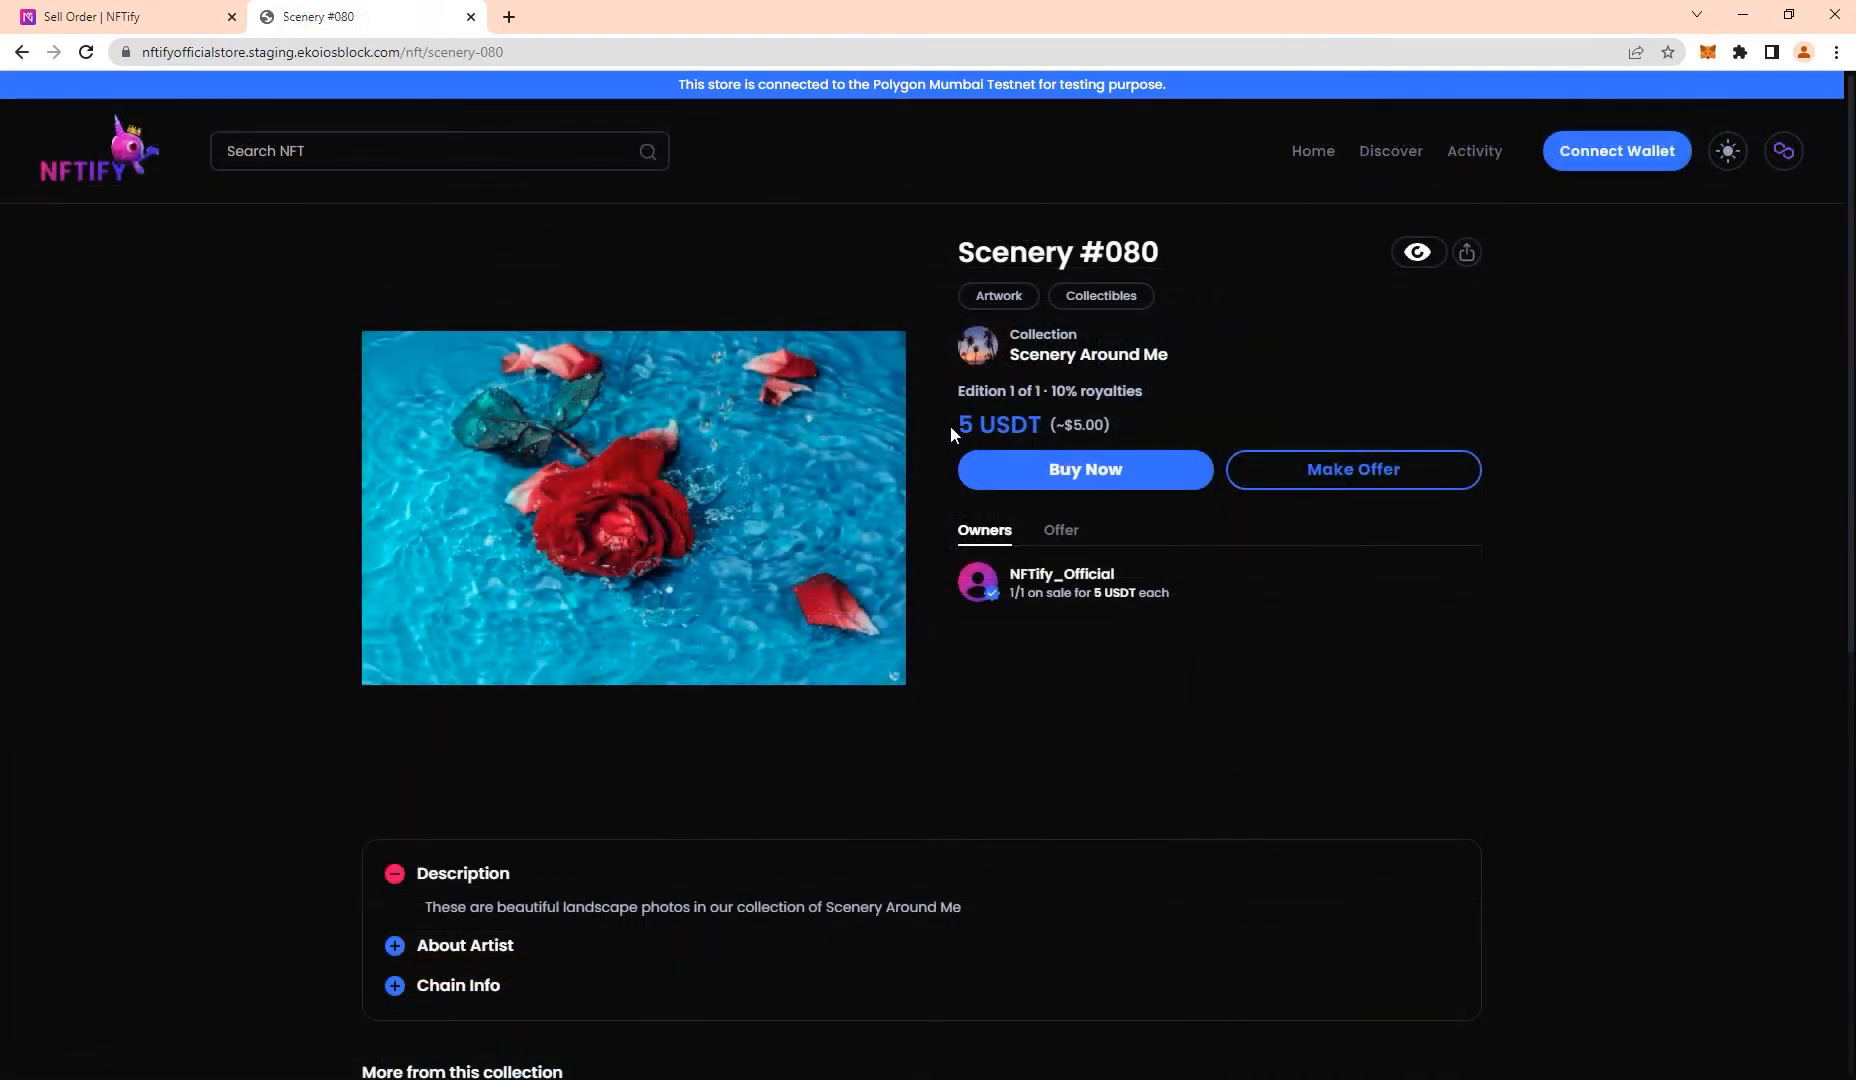